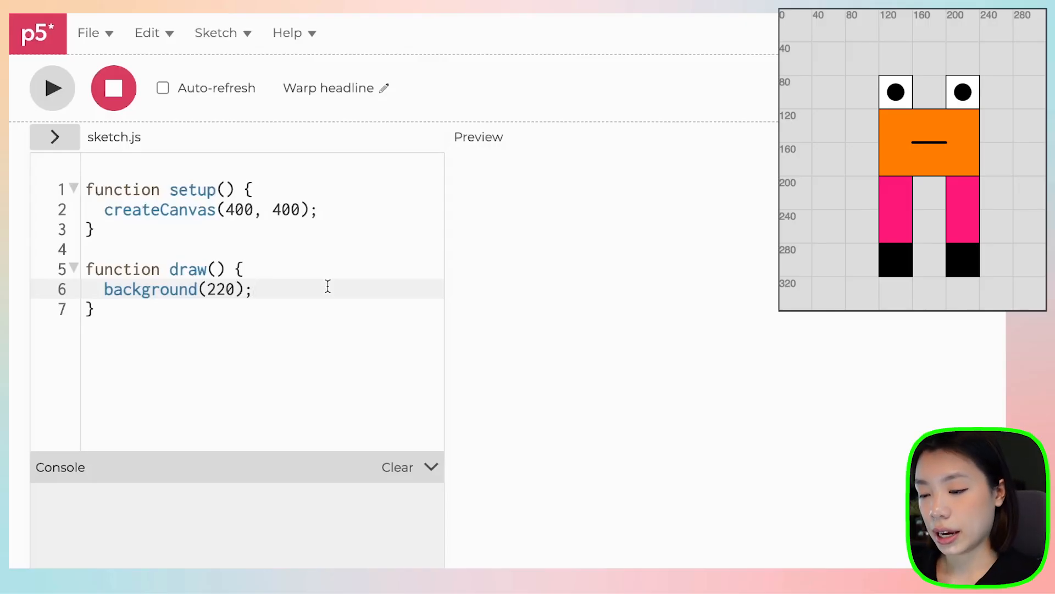
Add // Eyes, // Body, // Legs and // Feet comment lines below background(220) in draw()
key("Enter")
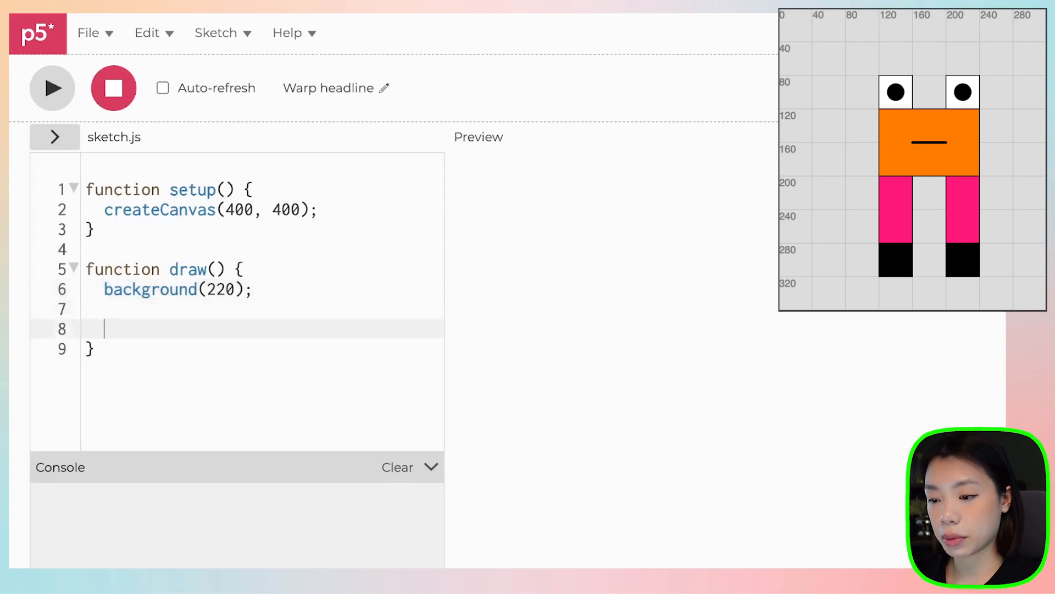
type("//")
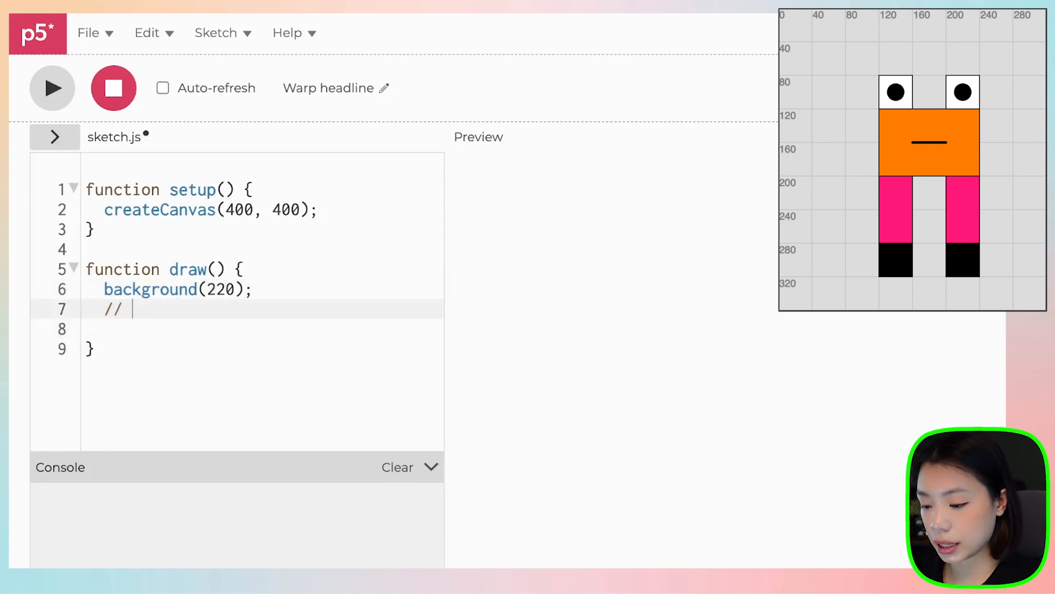
type("Eyes")
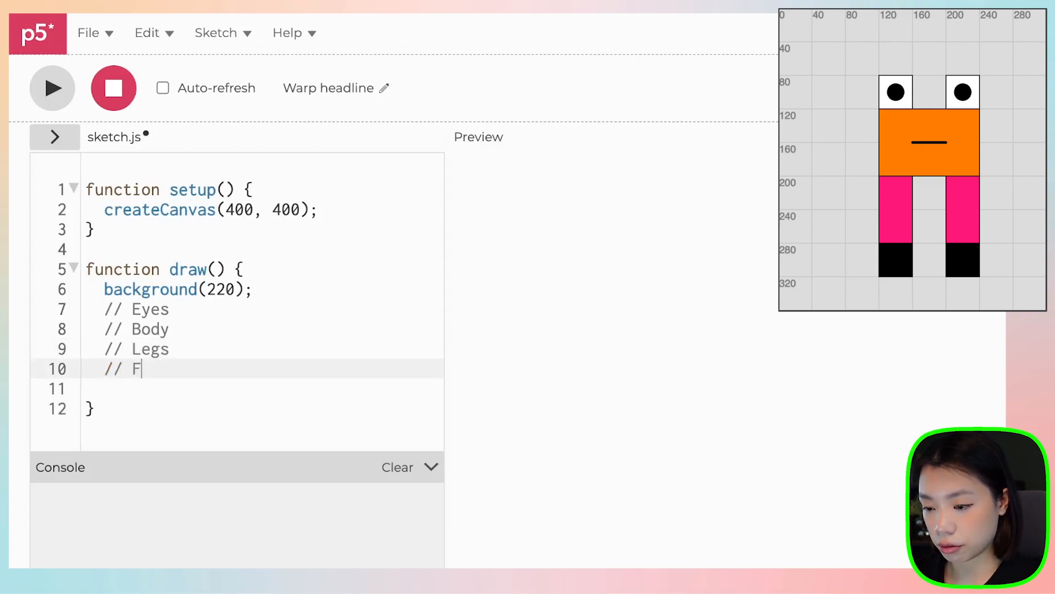
type("eet")
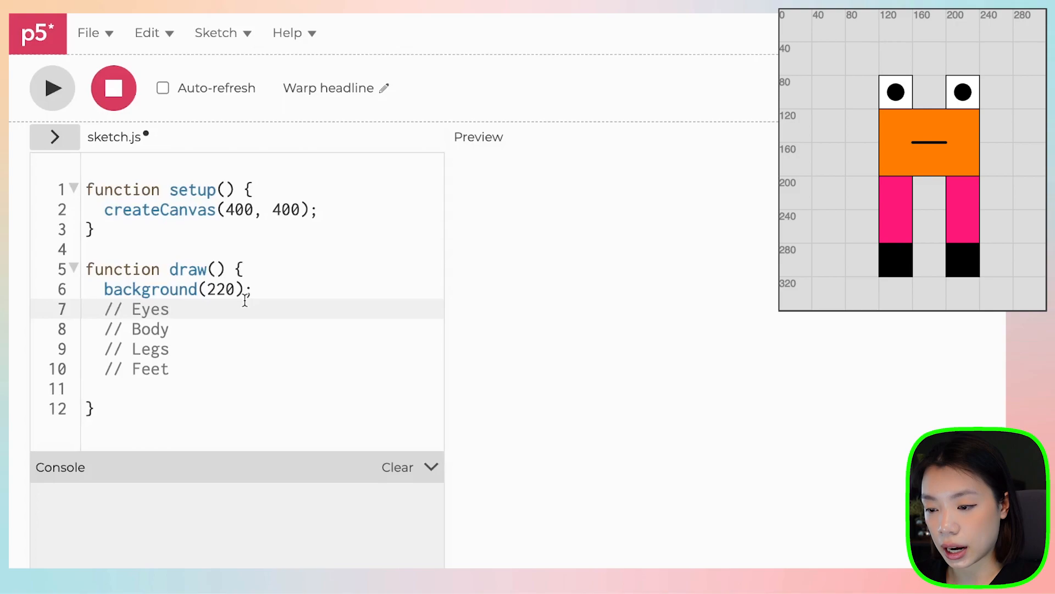
Add eye squares rect(120, 80, 40, 40) and rect(200, 80, 40, 40), then preview
left_click(171, 310)
type("rect(120, ")
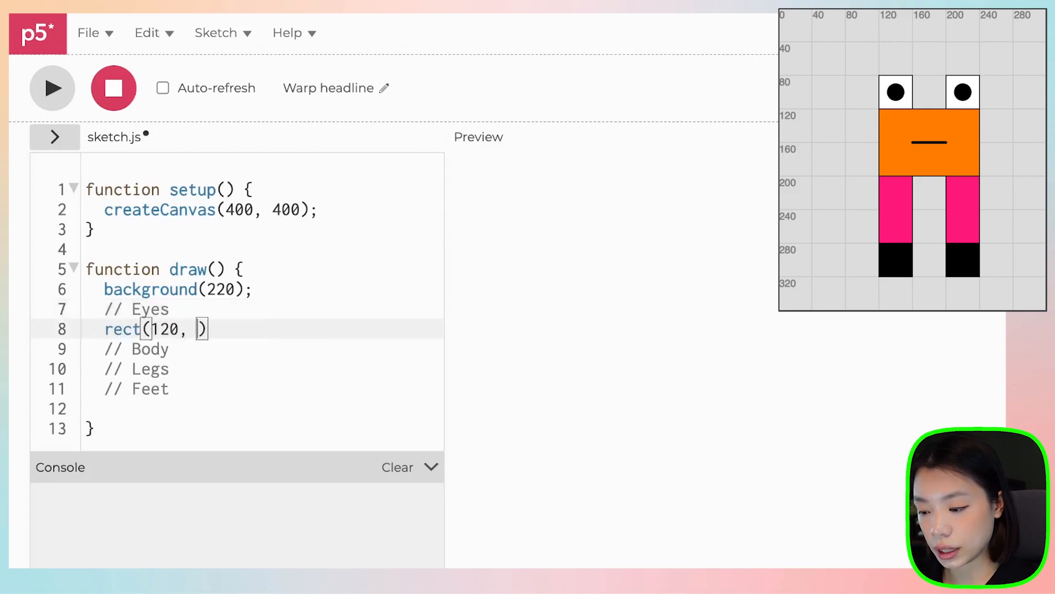
type("80, 40,")
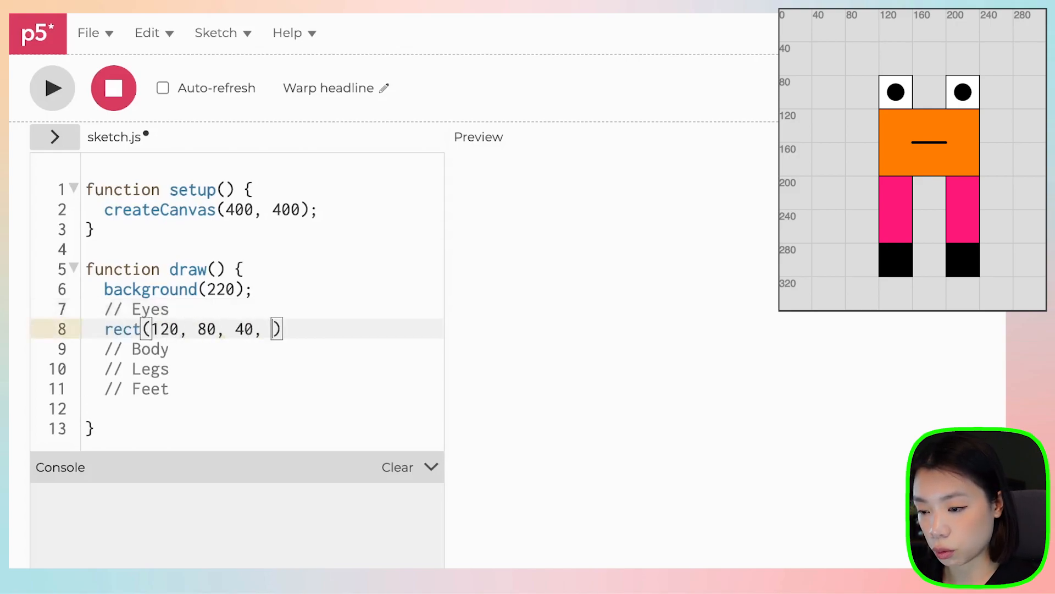
type("40);")
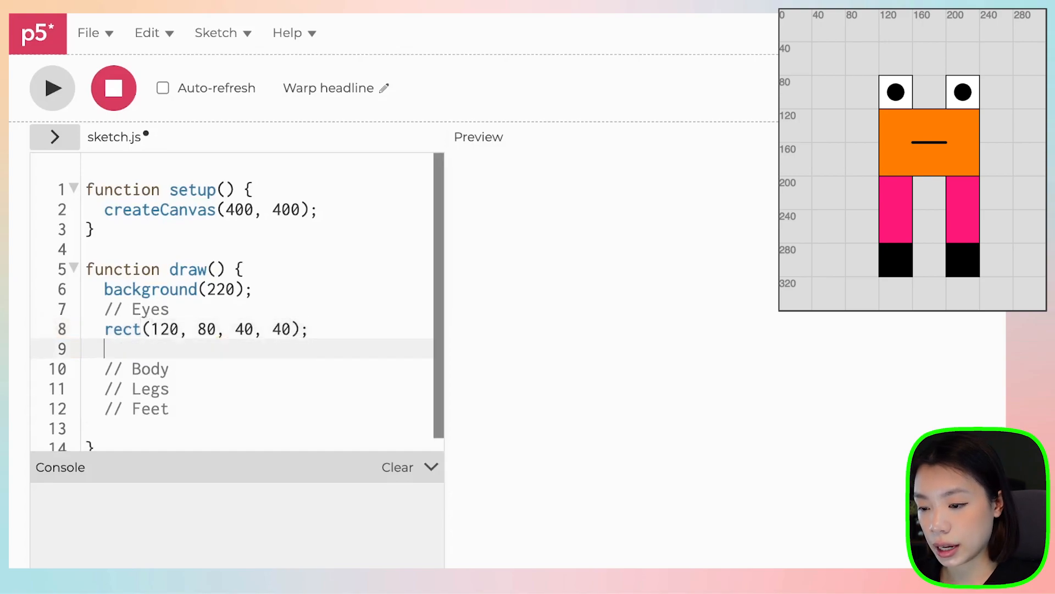
type("rect(20)")
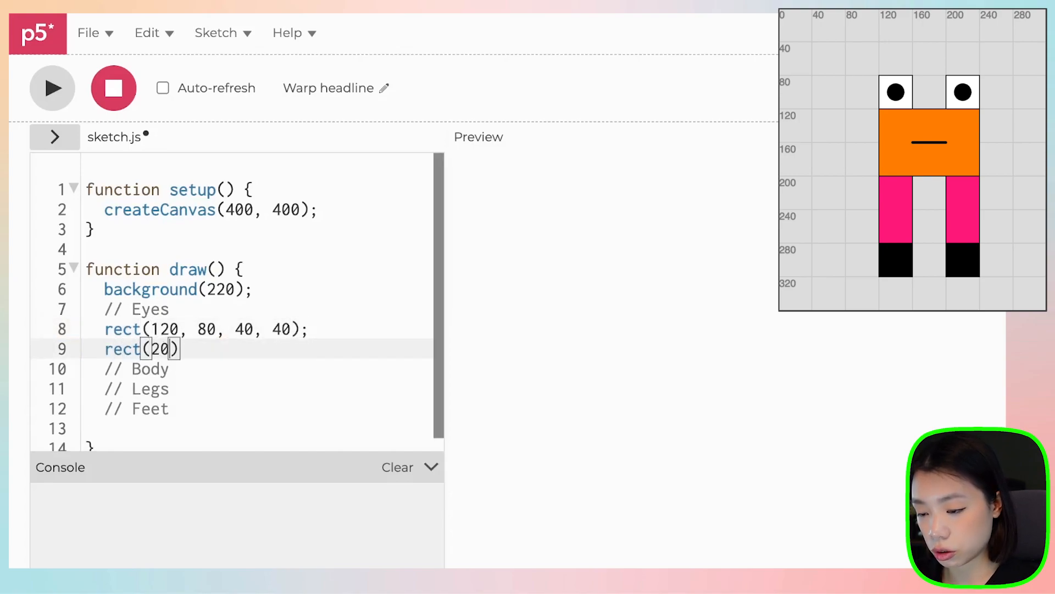
type("0, 80, 40, 40")
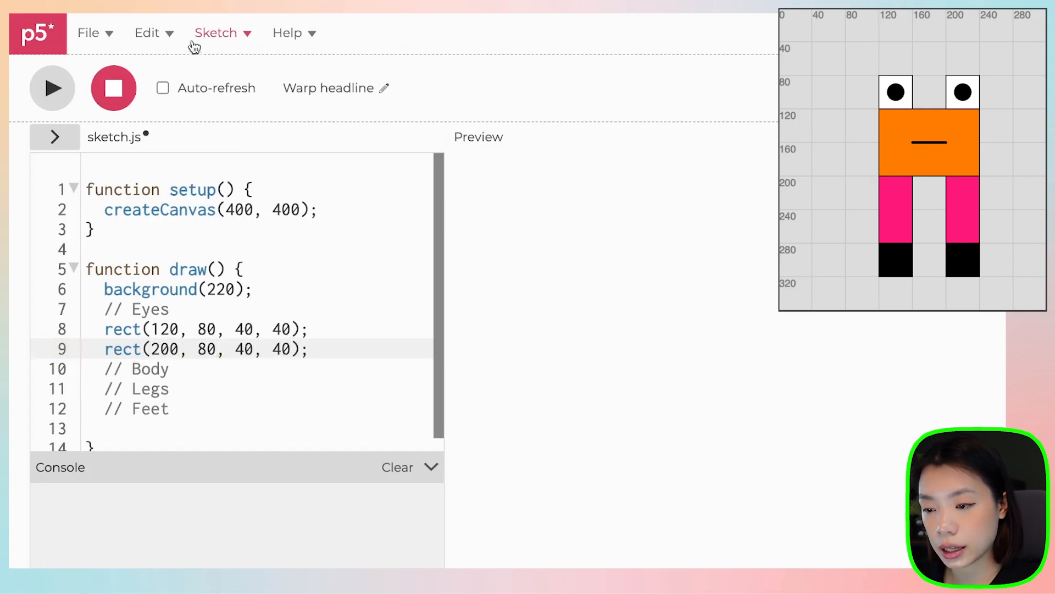
left_click(52, 88)
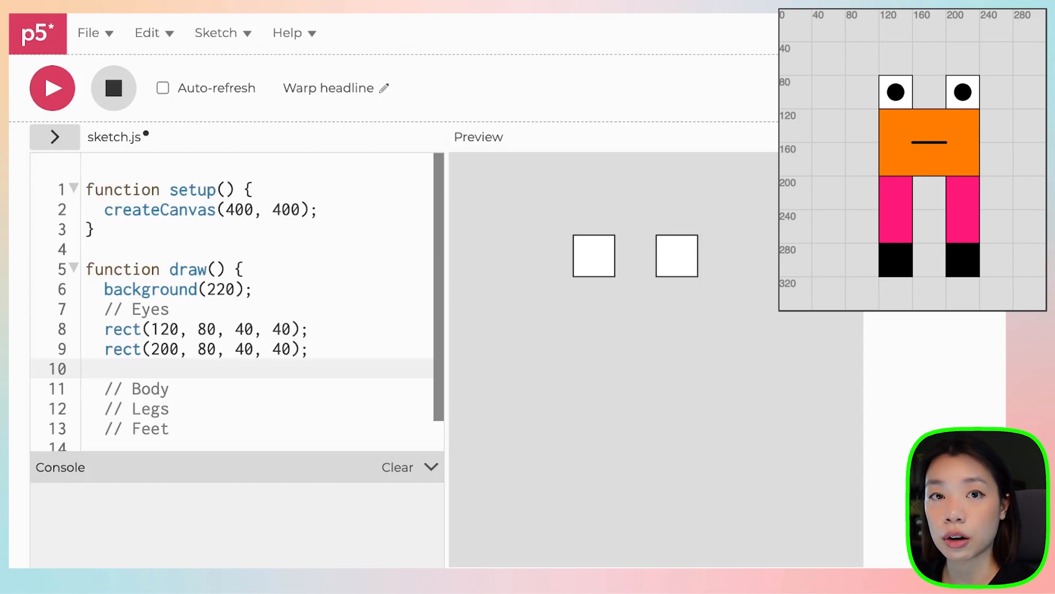
Add pupils ellipse(140, 100, 20, 20) and ellipse(220, 100, 20, 20), then preview
type("ell")
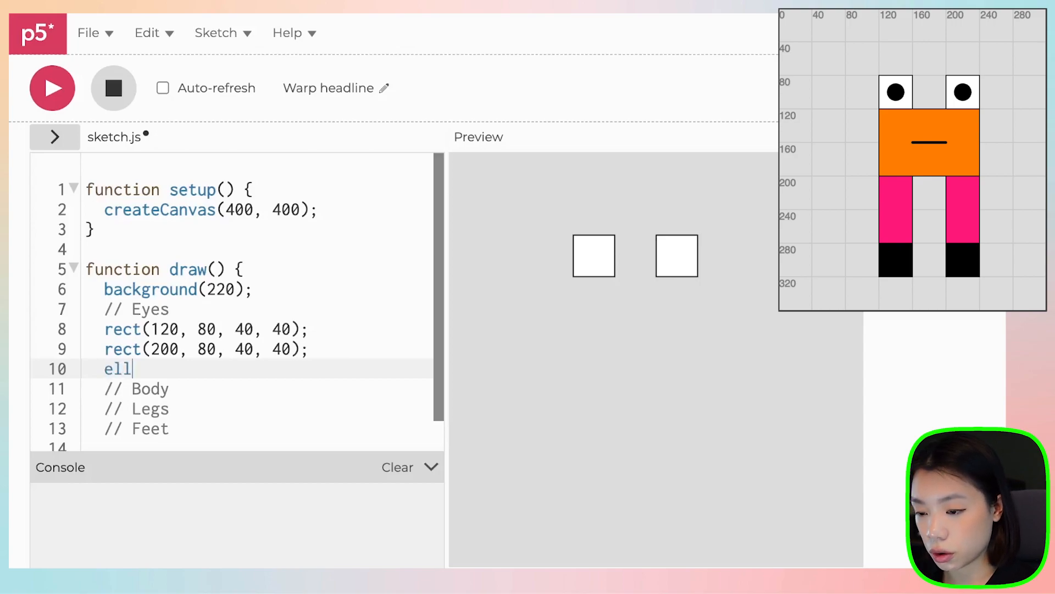
type("ipse(")
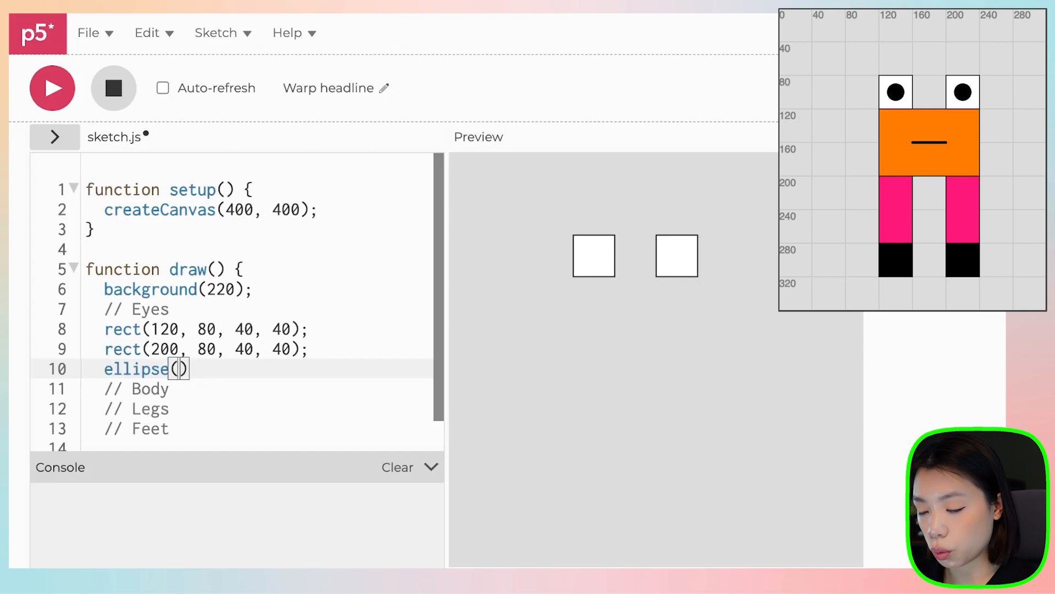
type("140, 100,")
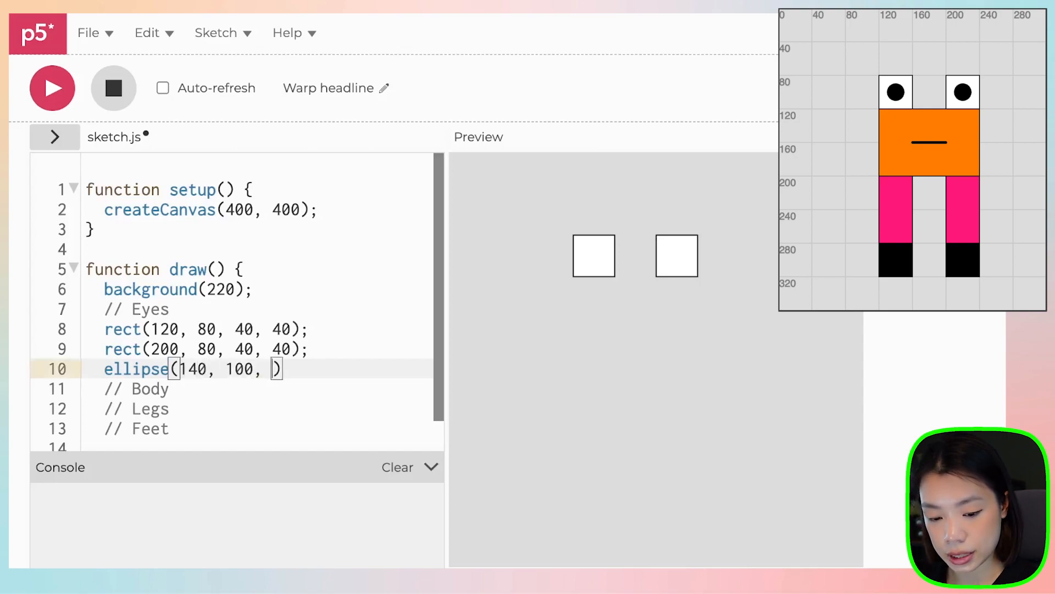
type("20, 20);")
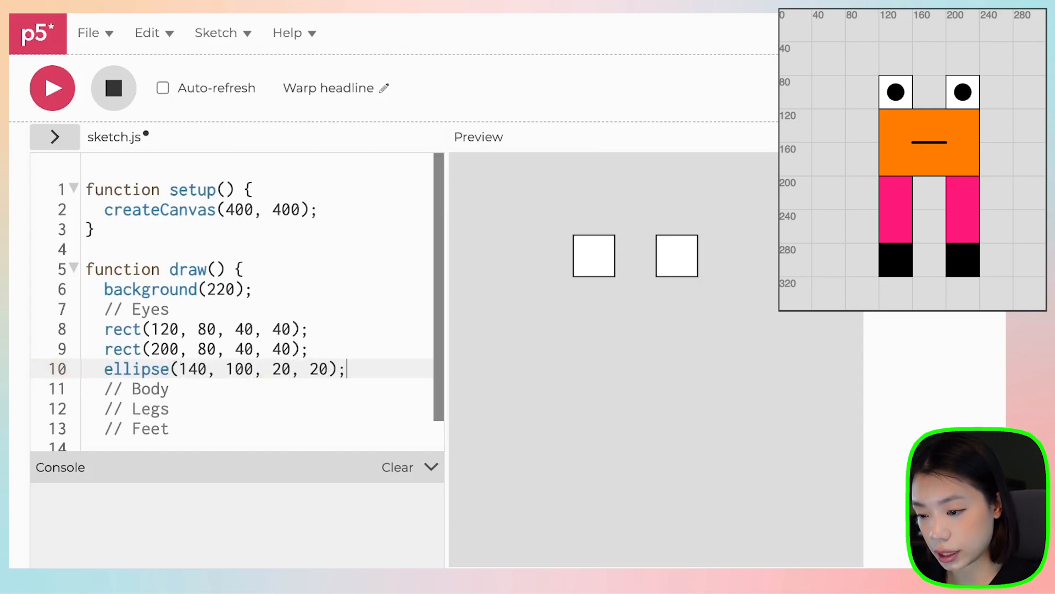
type("ellipse(")
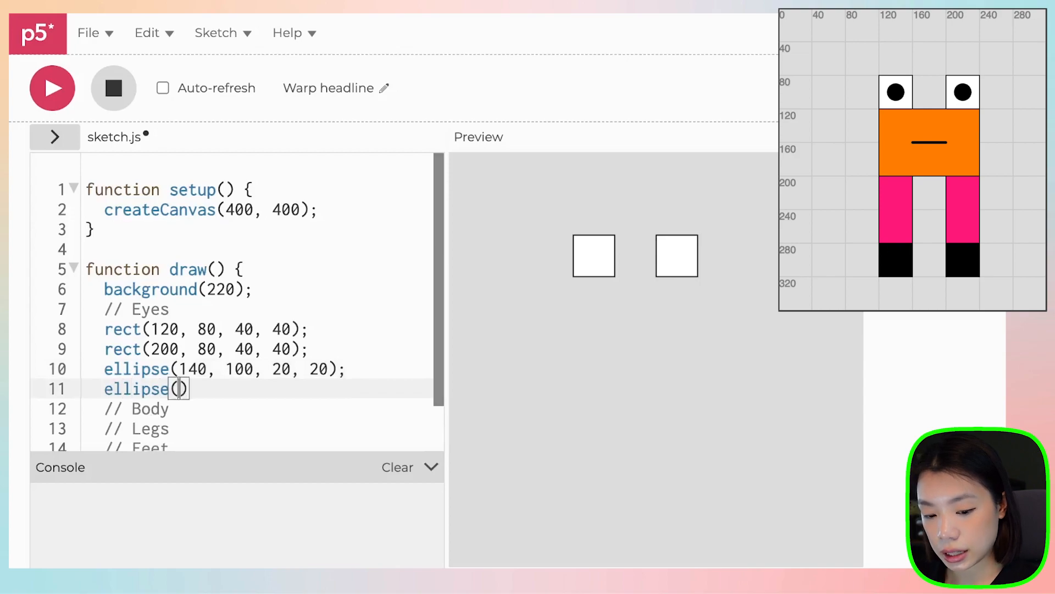
type("220")
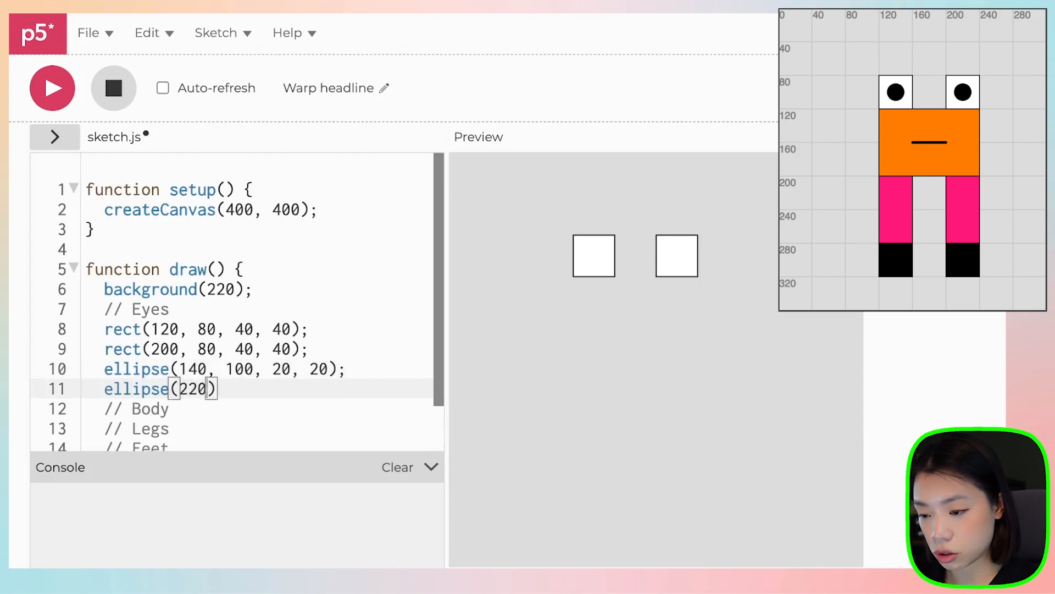
type(", 100,")
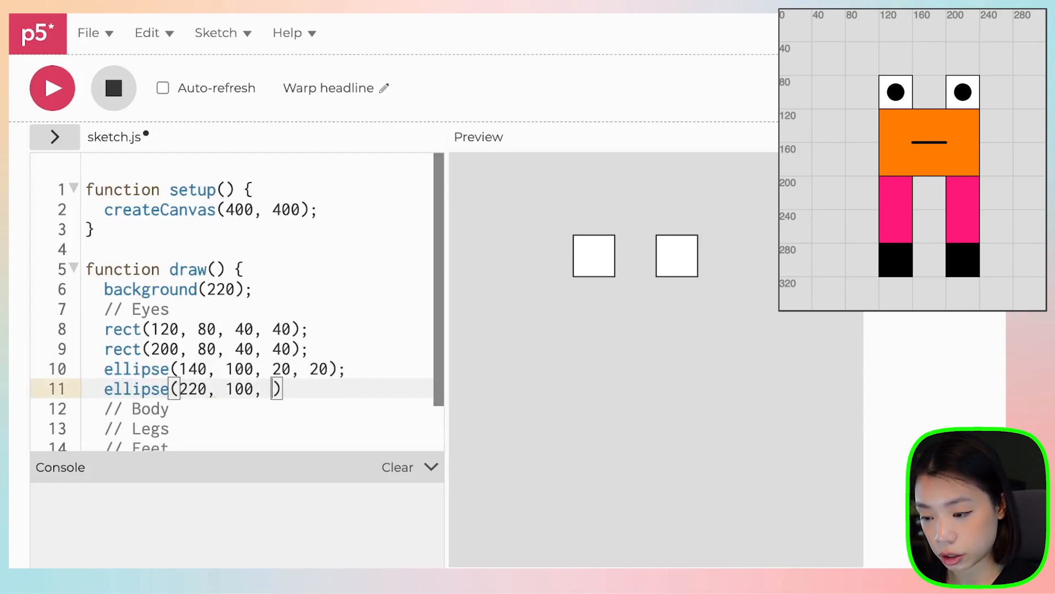
type("20, 20")
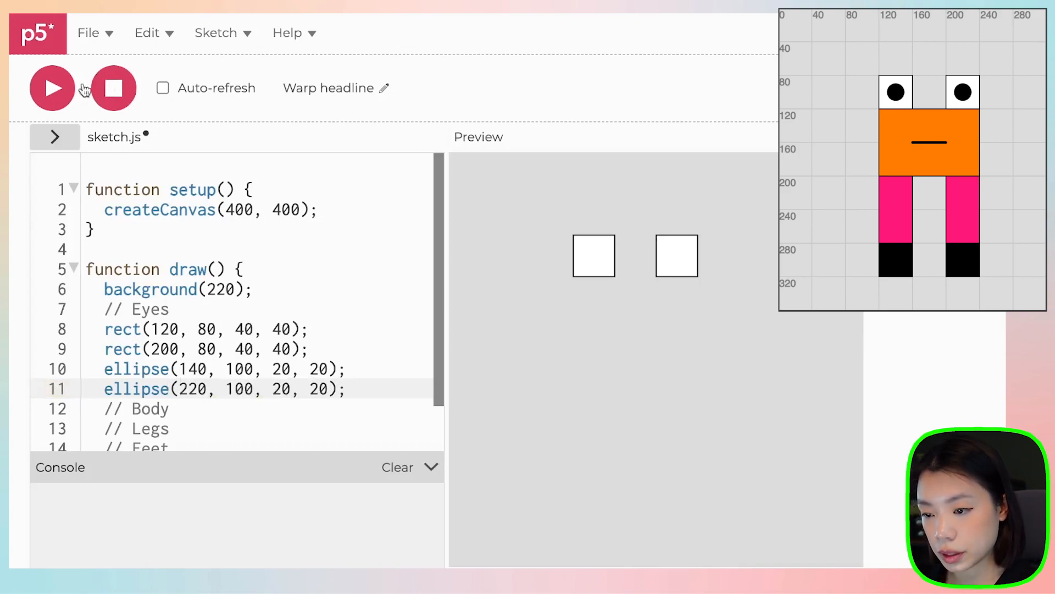
left_click(51, 88)
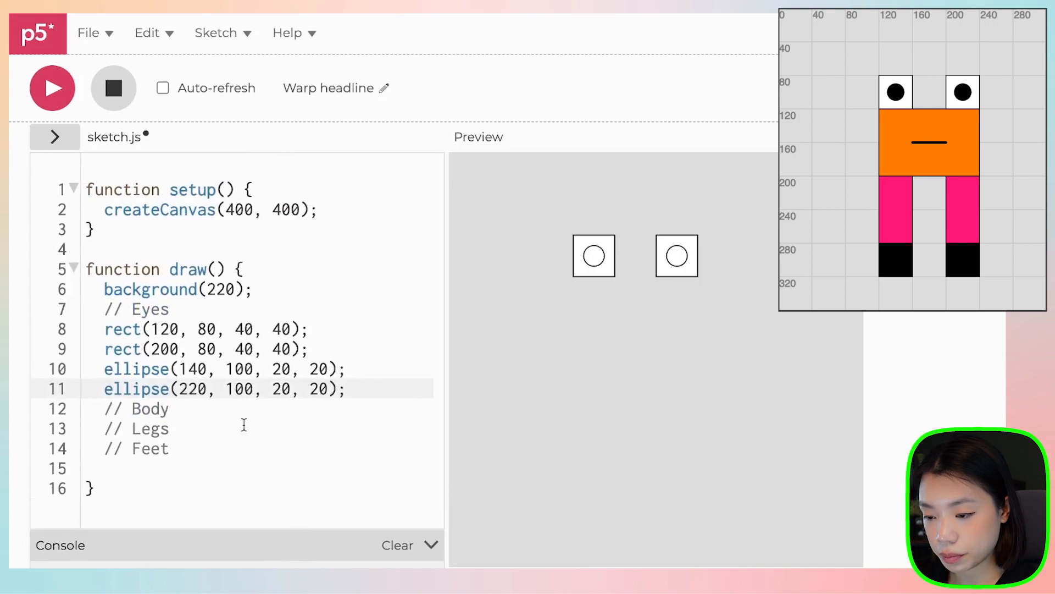
key("Enter")
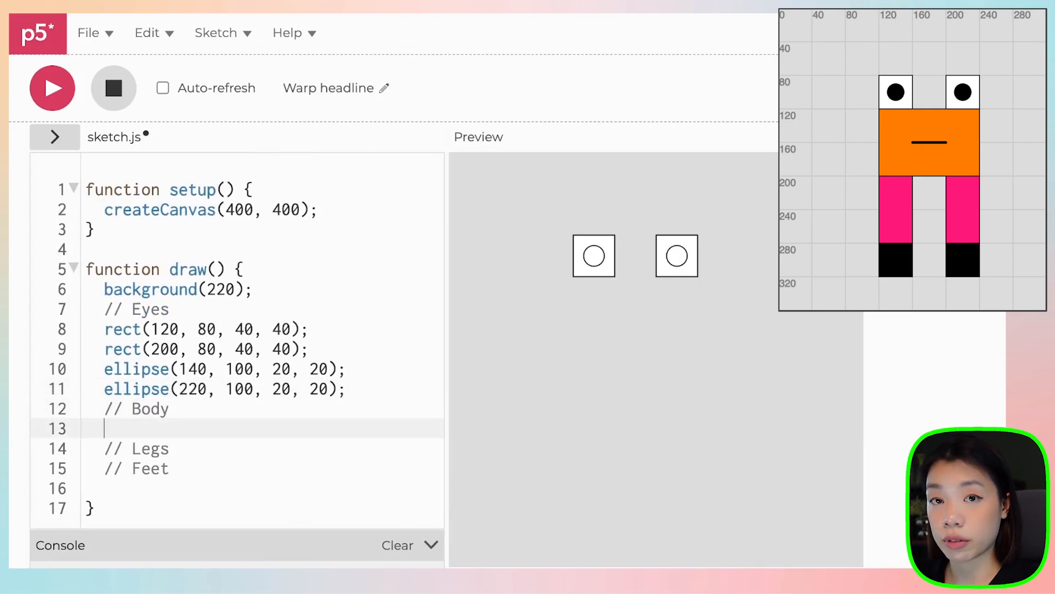
Add the body rect(120, 120, 120, 80) under // Body and preview it
type("rect()")
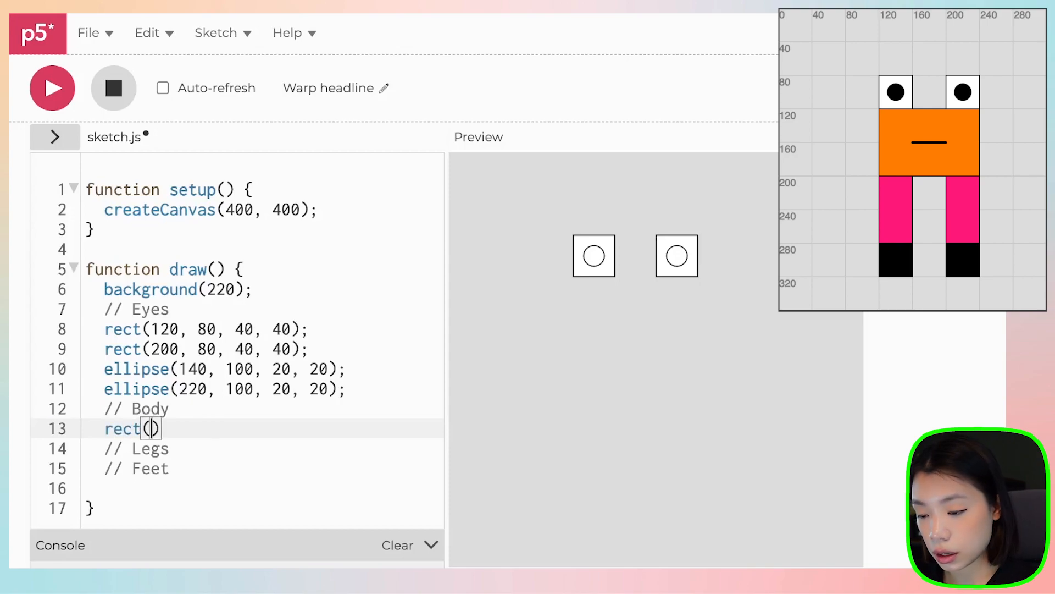
type("120, 120,")
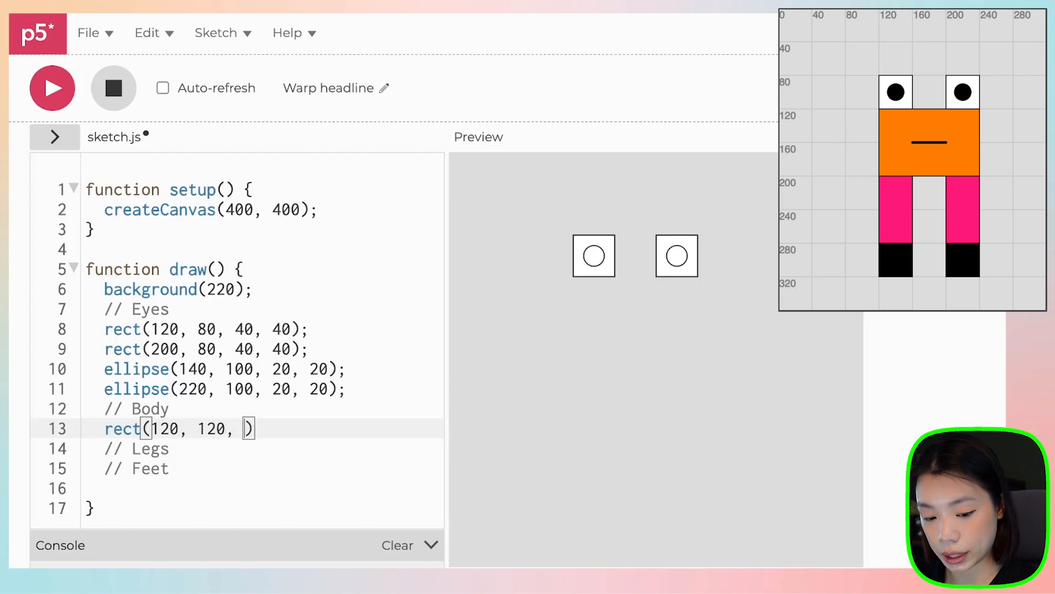
type("120, 80")
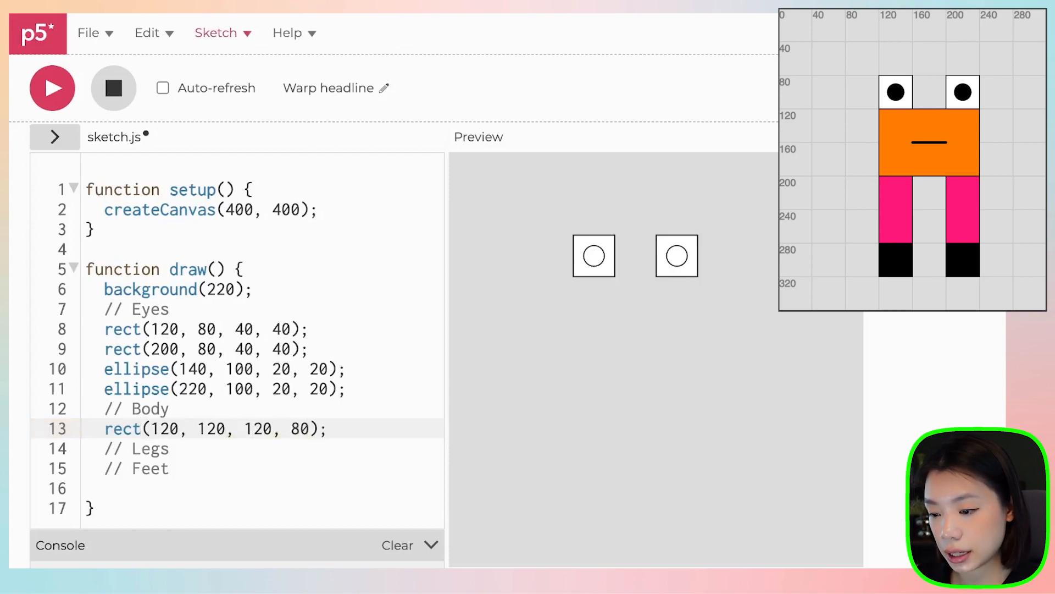
left_click(52, 88)
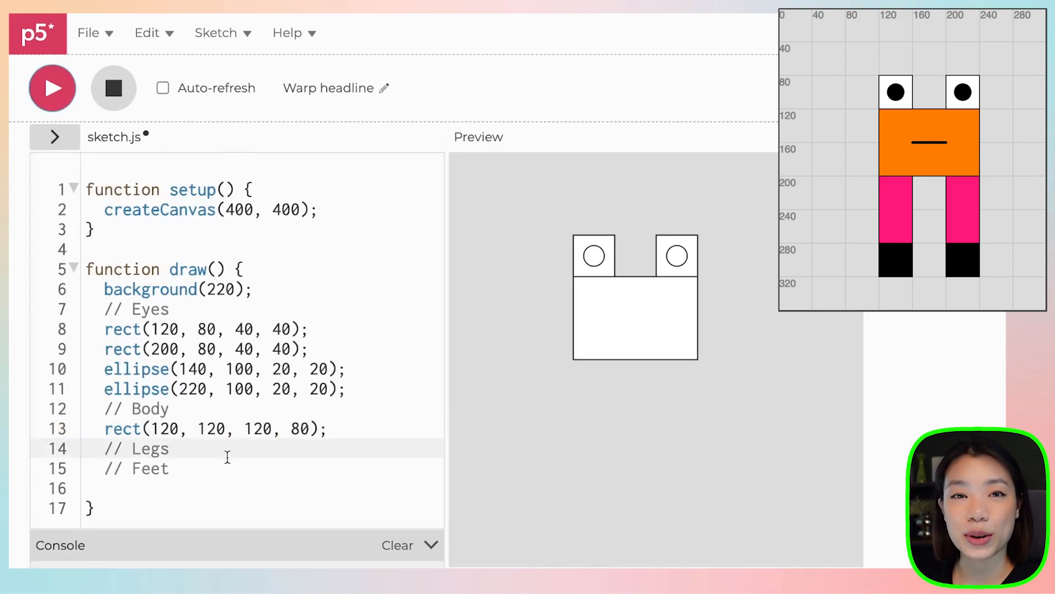
key("Enter")
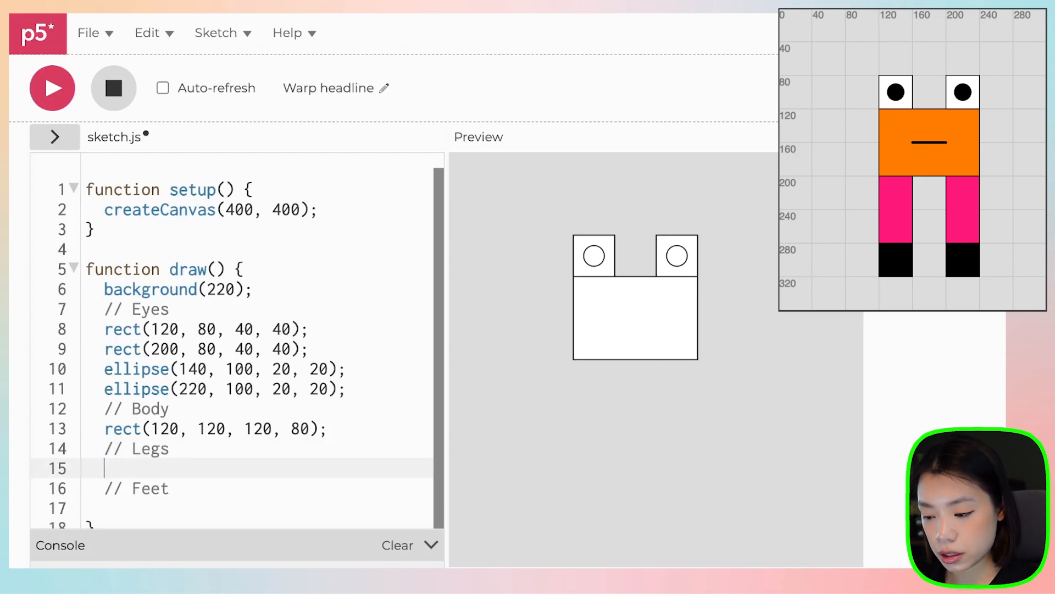
Add leg rectangles rect(120, 200, 40, 80) and rect(200, 200, 40, 80) under // Legs
type("rect(1")
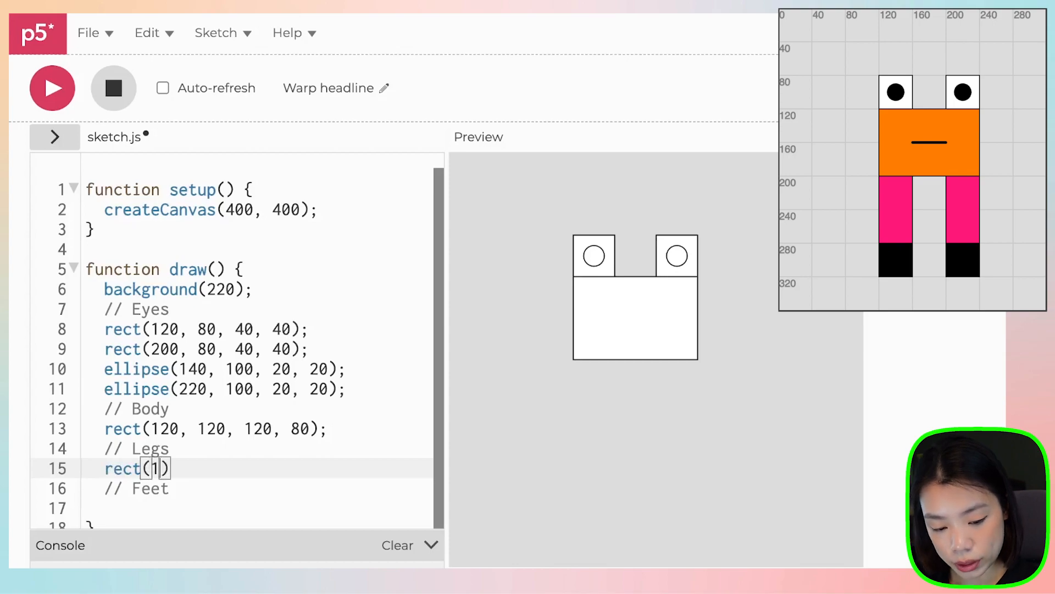
type("20, 200,")
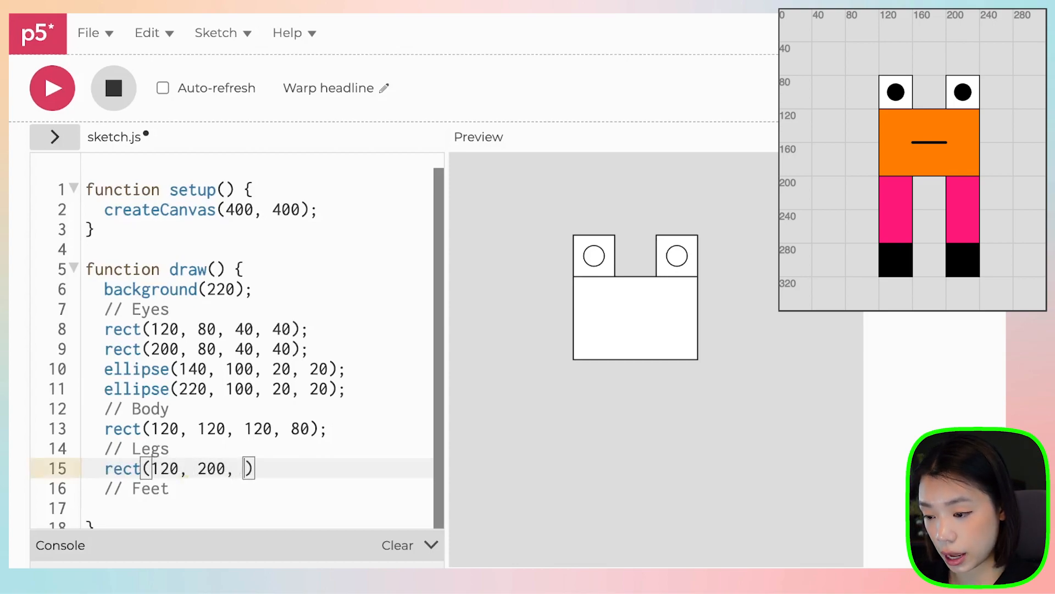
type("40,")
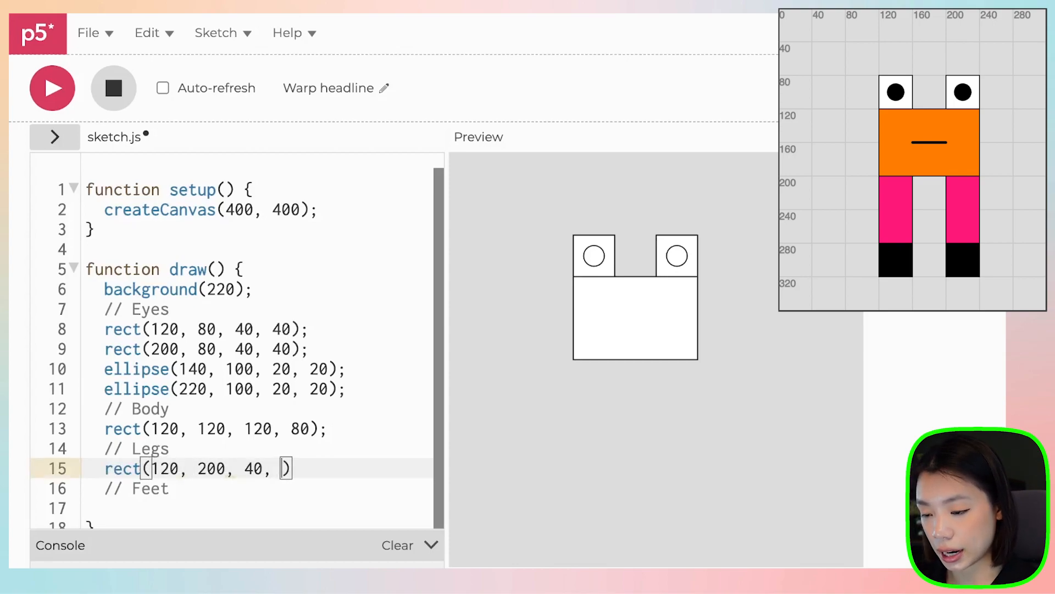
type("80);")
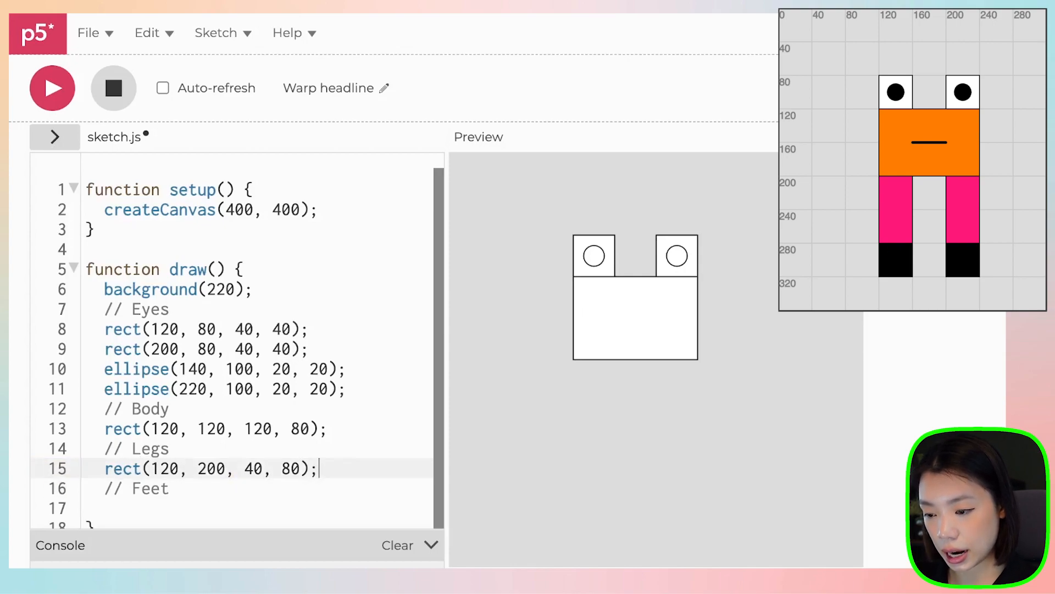
type("rect(200,")
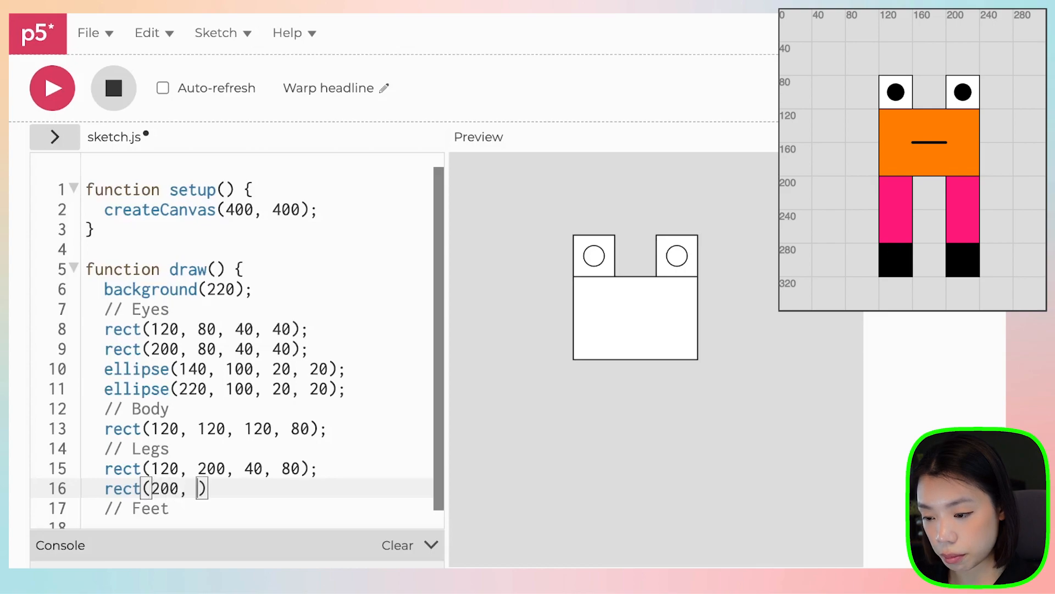
type("200,")
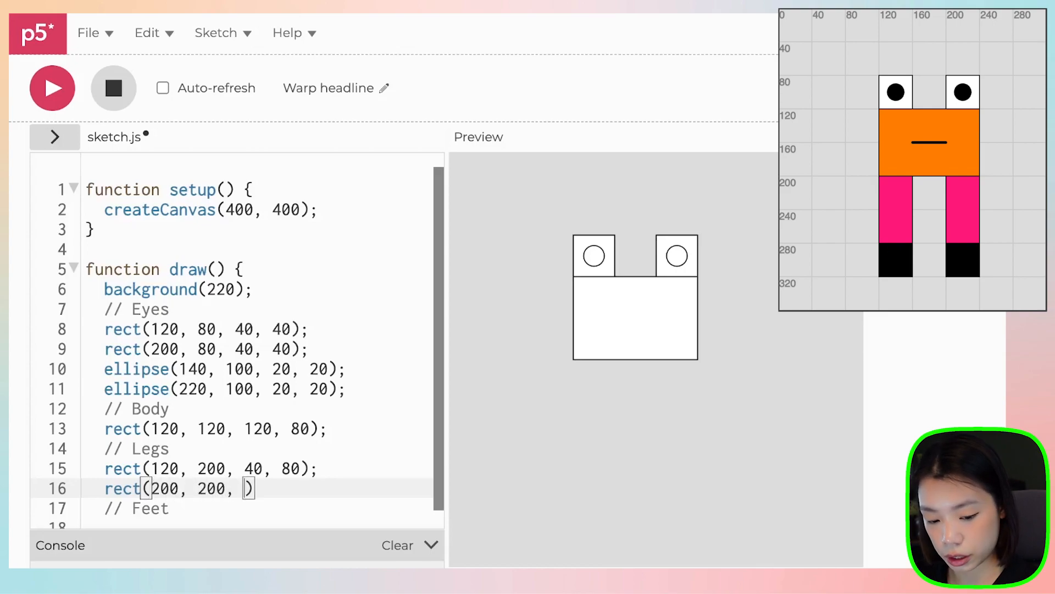
type("40,")
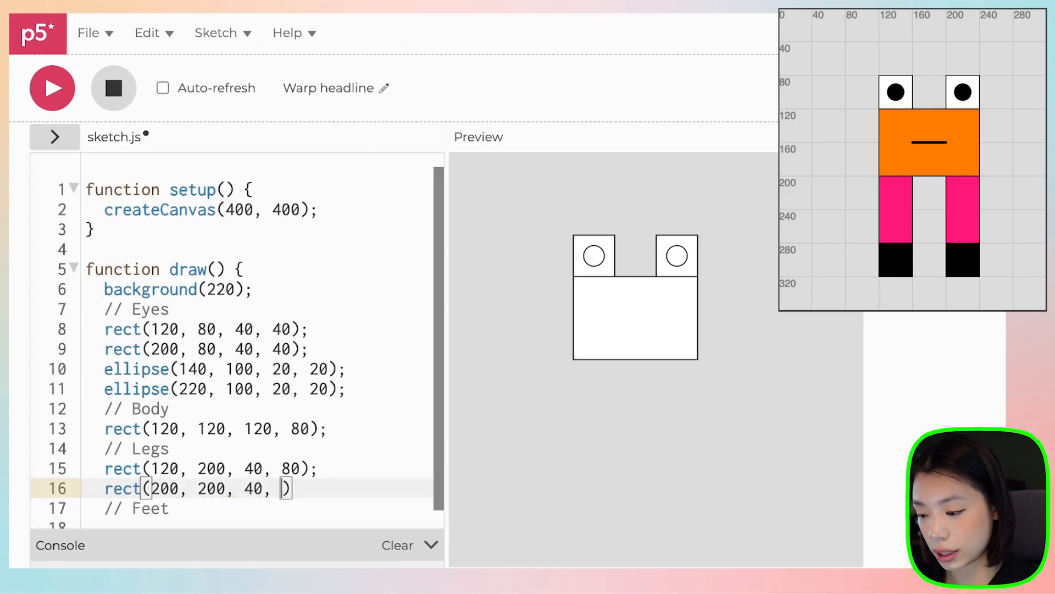
type("80")
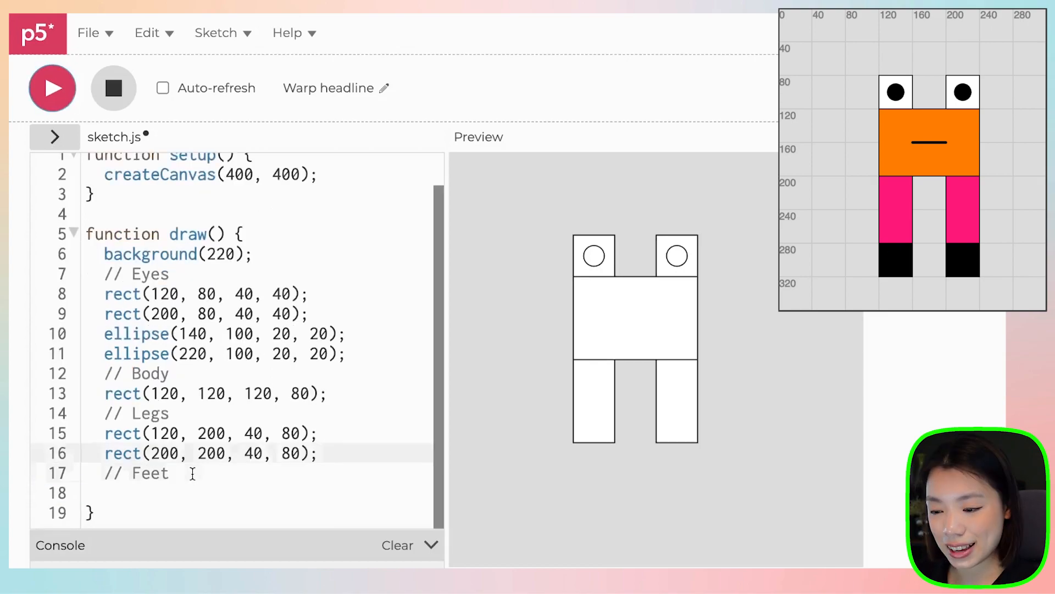
type("re")
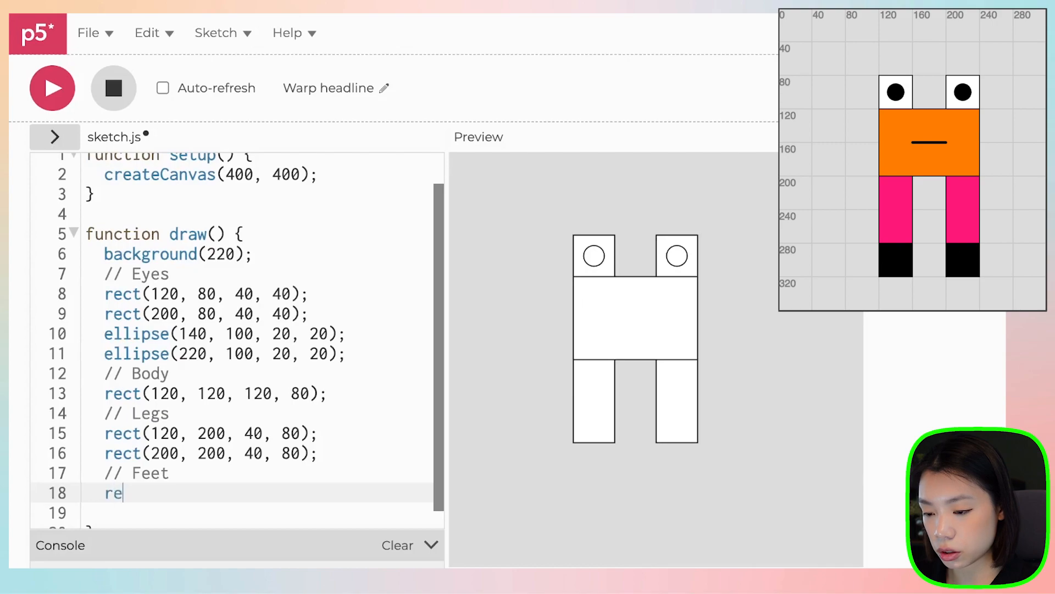
Add feet rect(120, 280, 40, 40) and rect(200, 280, 40, 40), then rerun the preview
type("ct()")
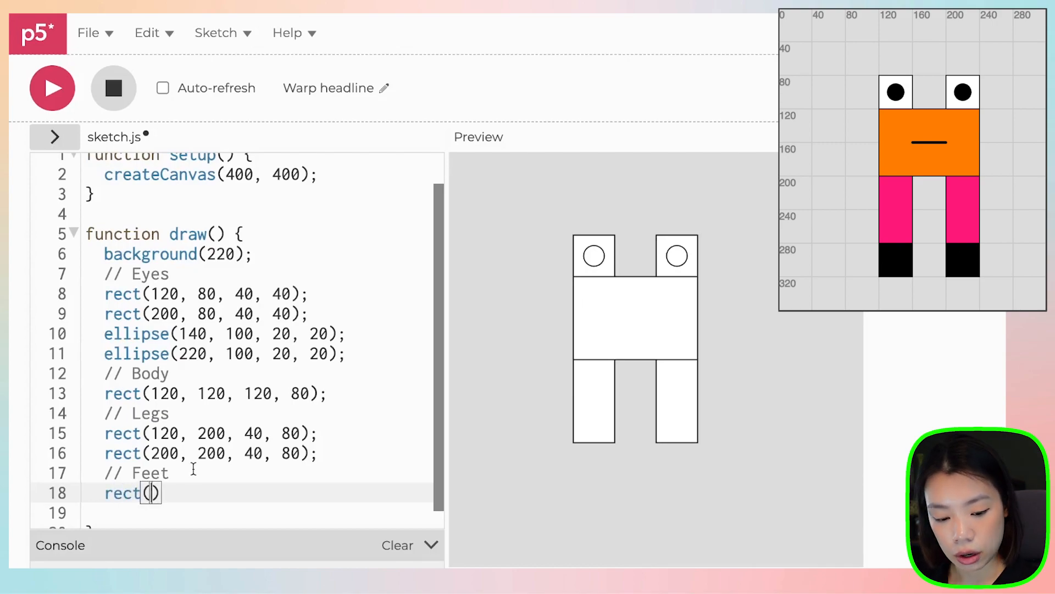
type("120,")
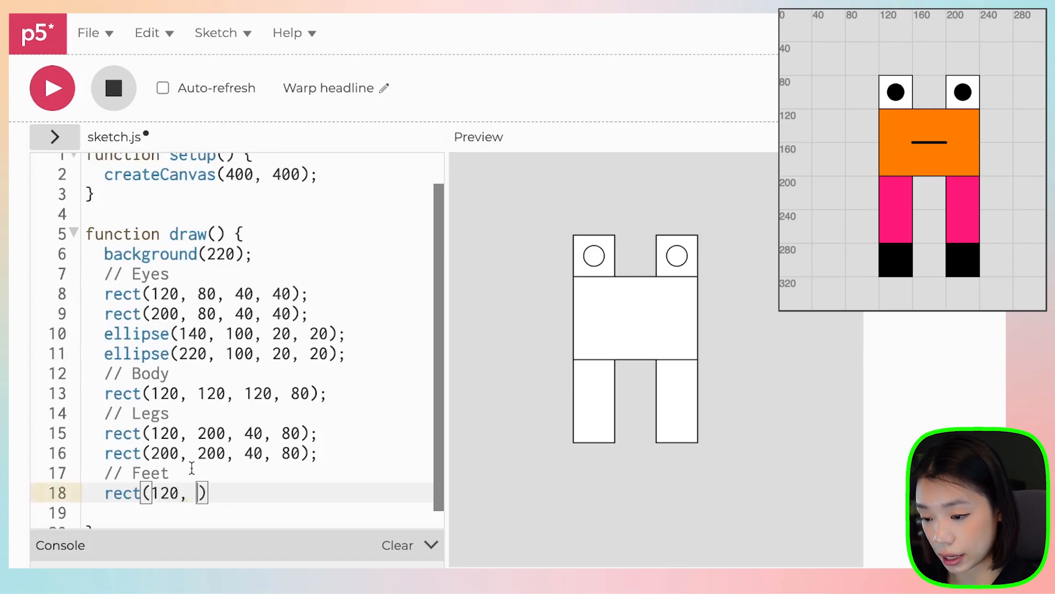
type("280, 40, 40")
left_click(257, 513)
type("rect(200, ")
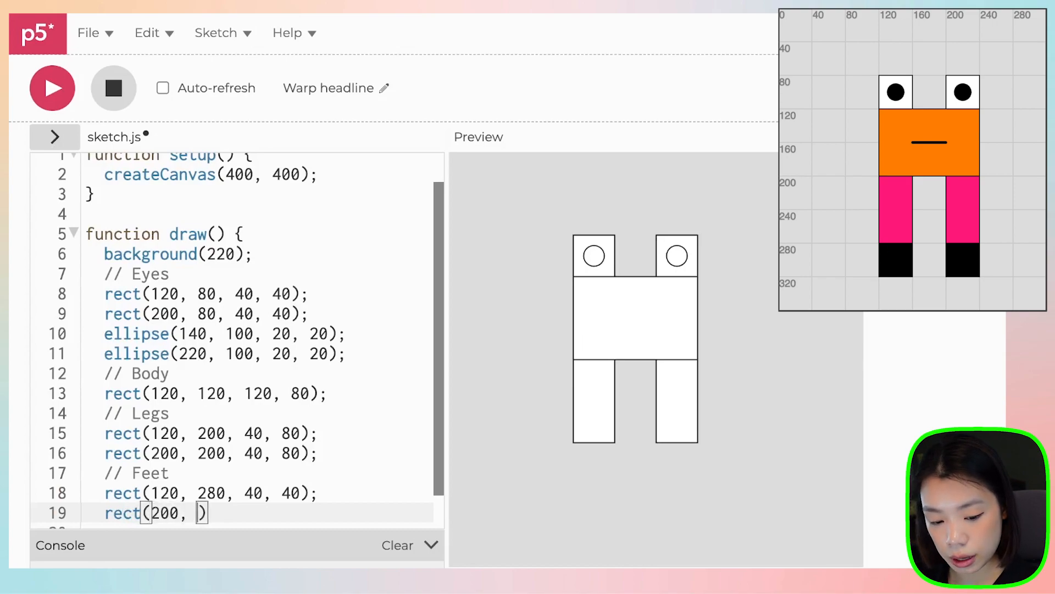
type("280, 40")
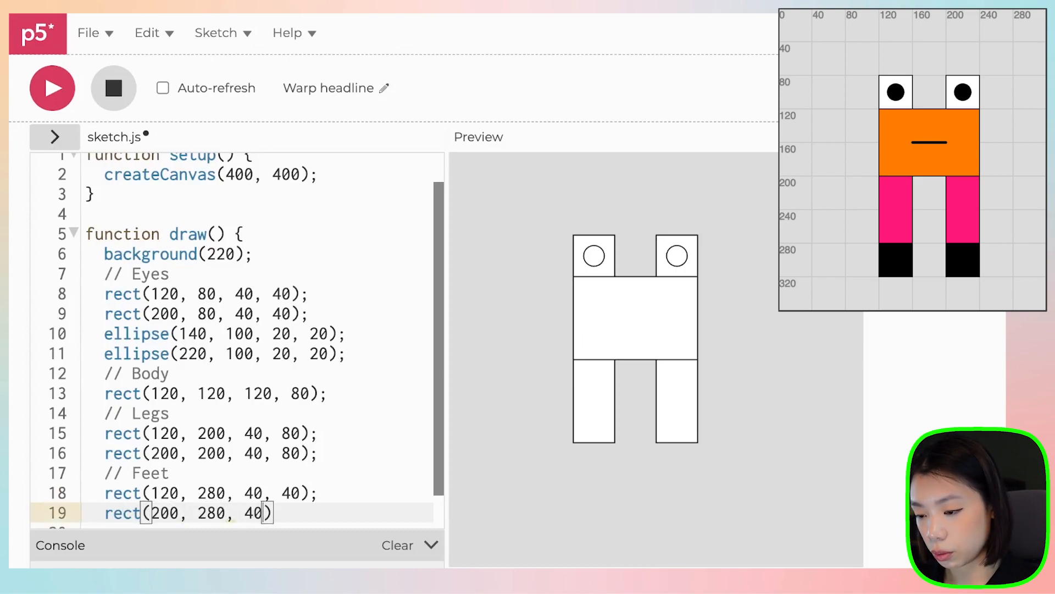
type(", 40")
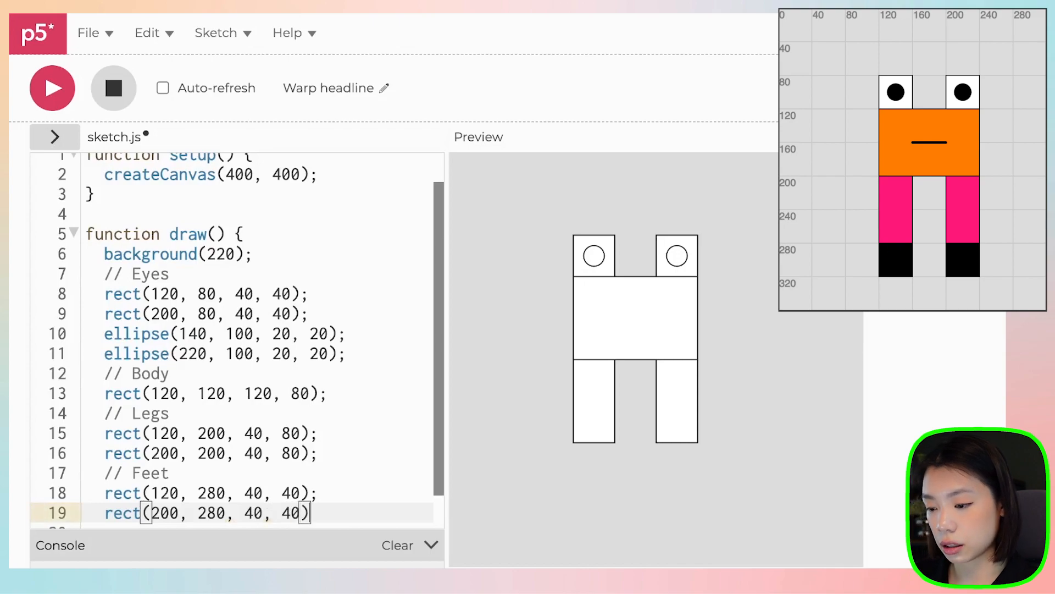
left_click(53, 88)
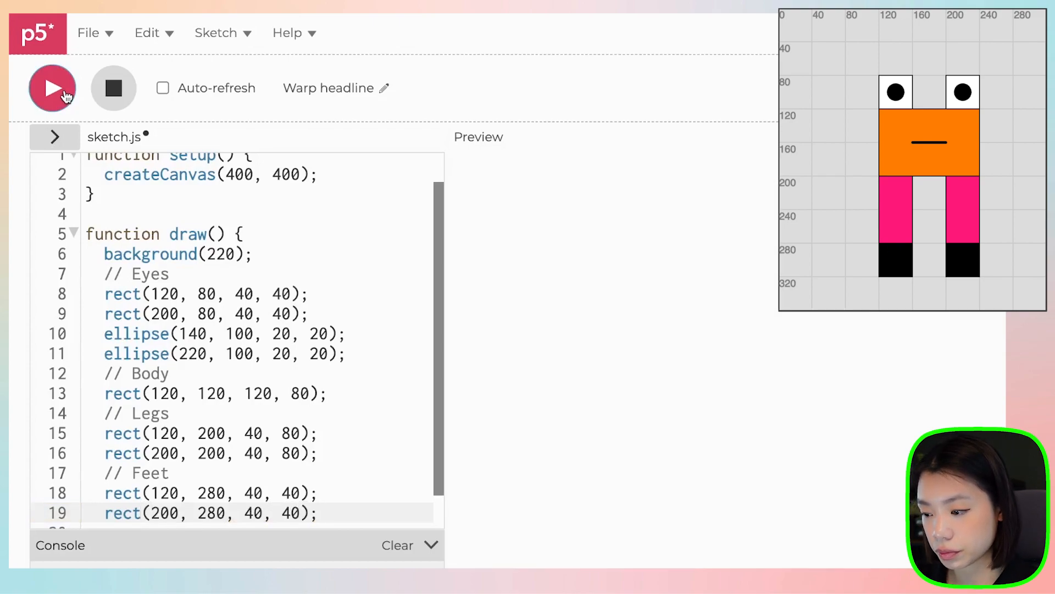
left_click(52, 88)
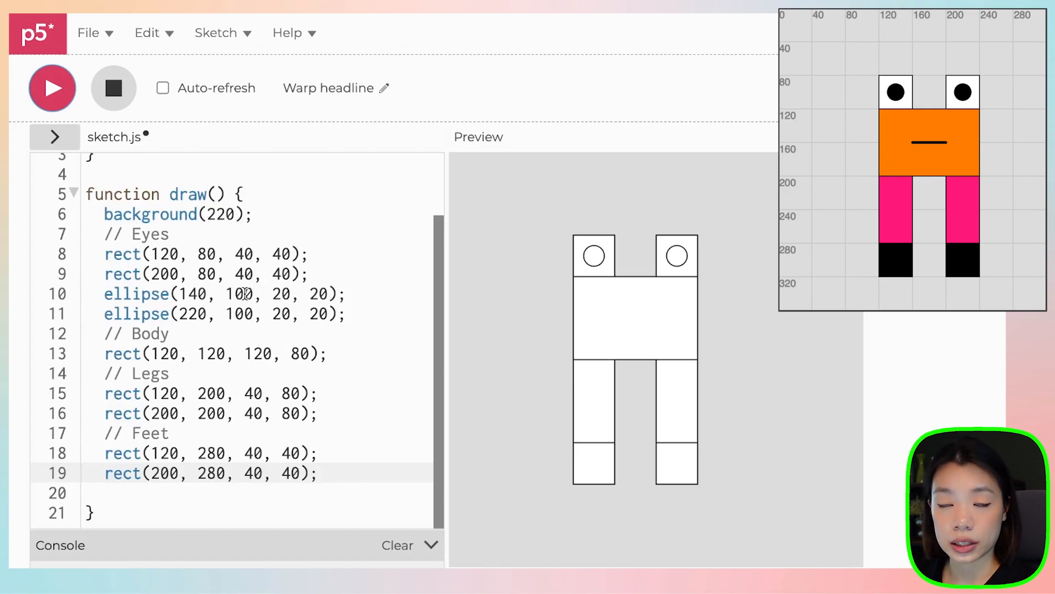
mouse_move(689, 264)
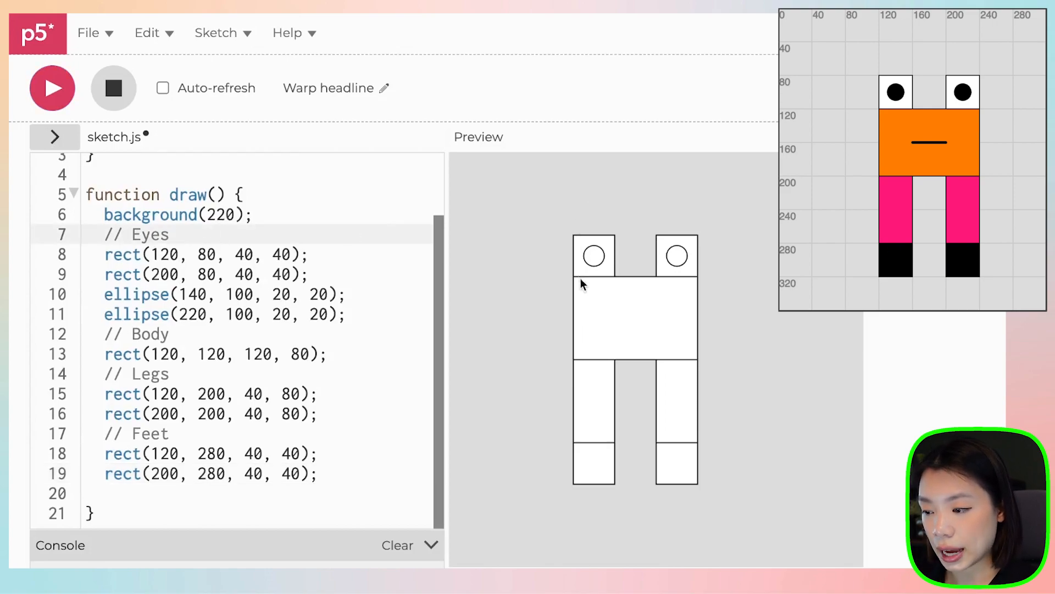
left_click(171, 234)
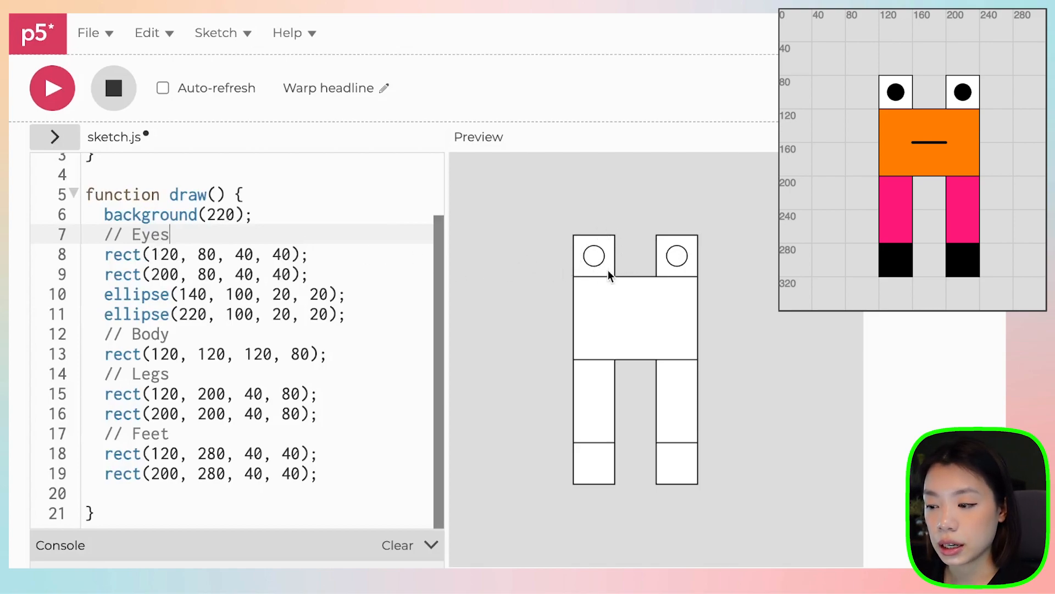
left_click(330, 274)
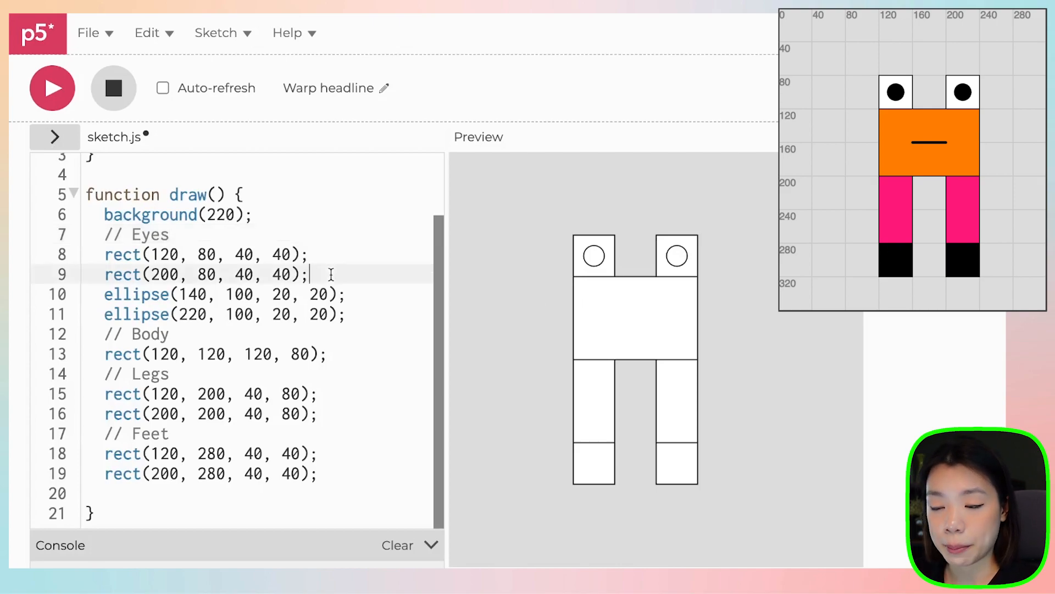
Insert fill(0) before the pupil ellipses and rerun the sketch
type("fill(0)")
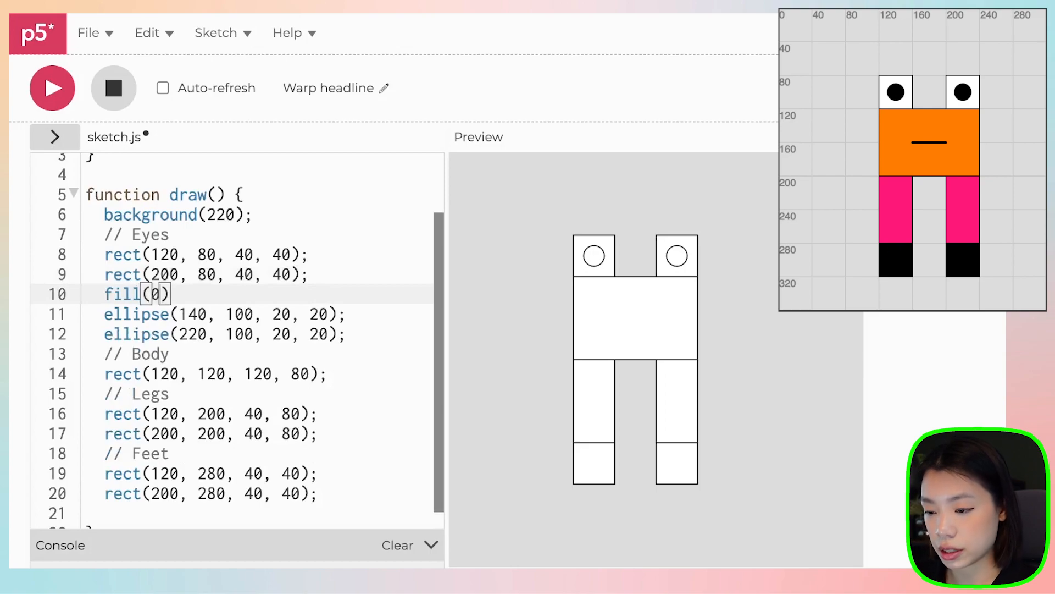
left_click(52, 88)
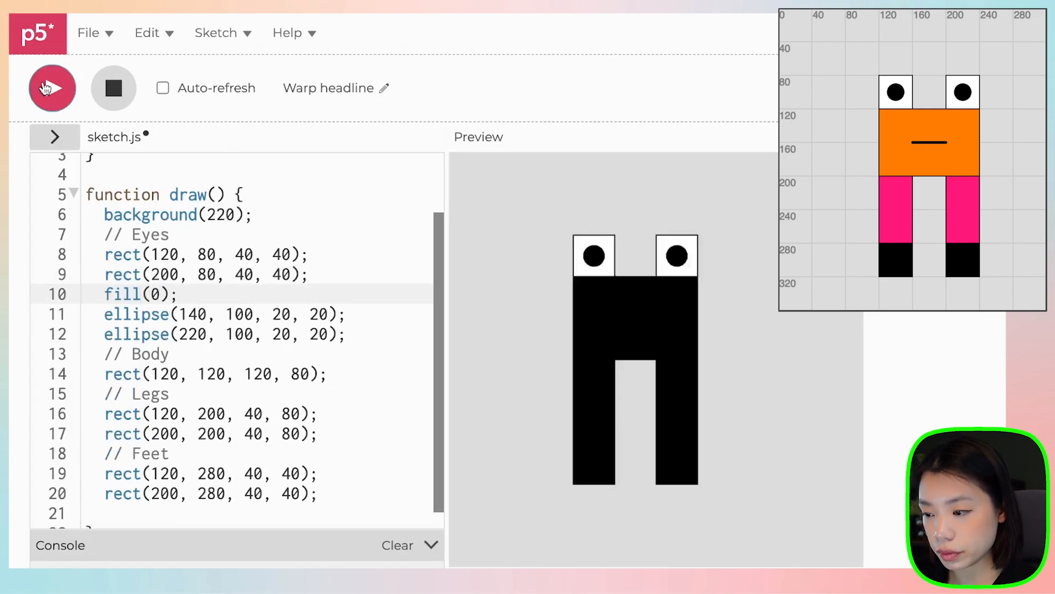
left_click(51, 87)
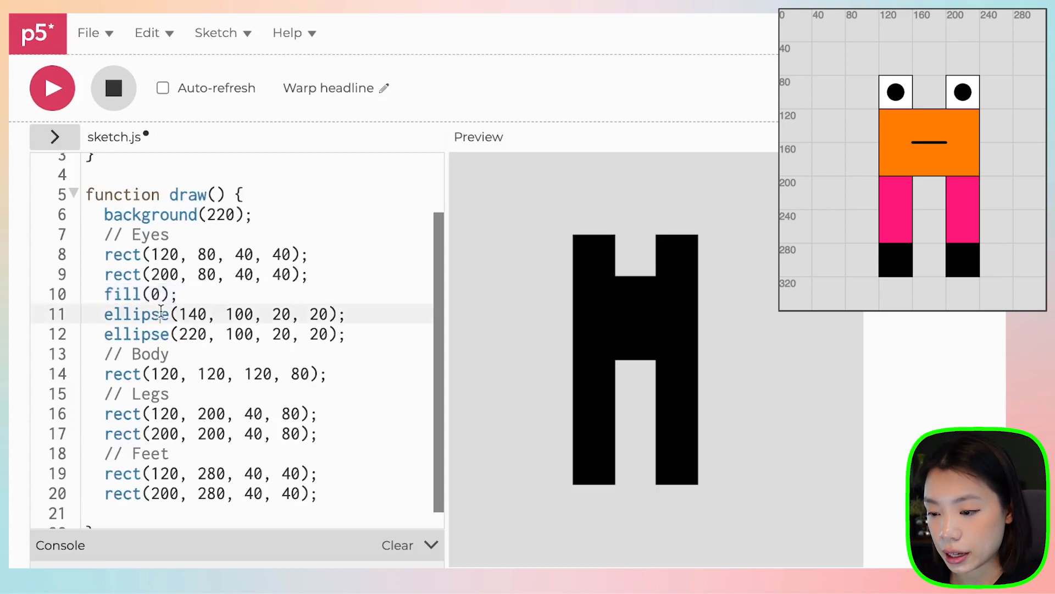
Make the body orange with fill(255, 125, 0) under // Body and preview
key("Enter")
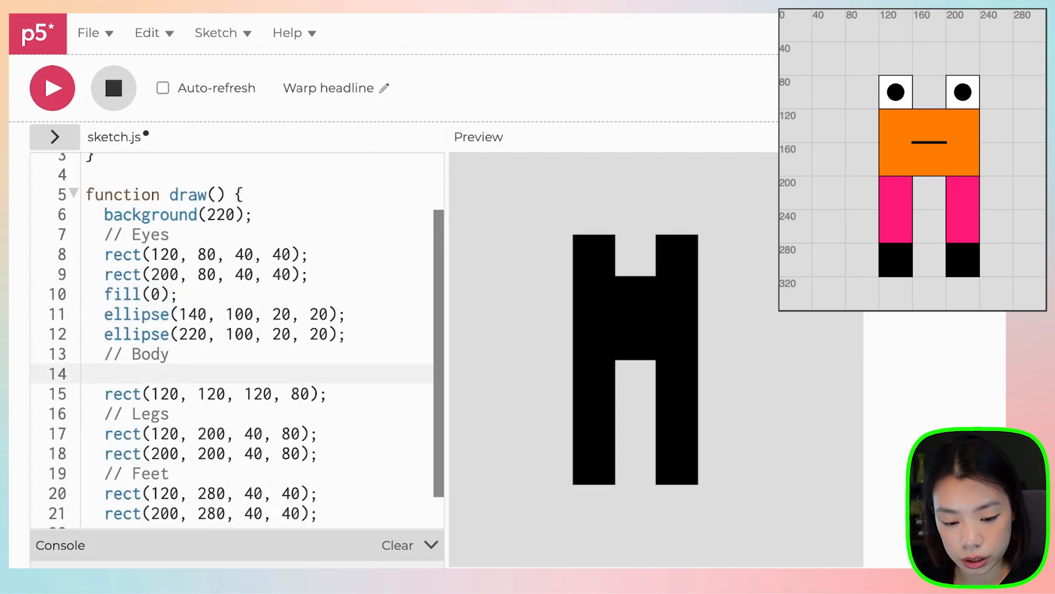
type("fill(255)")
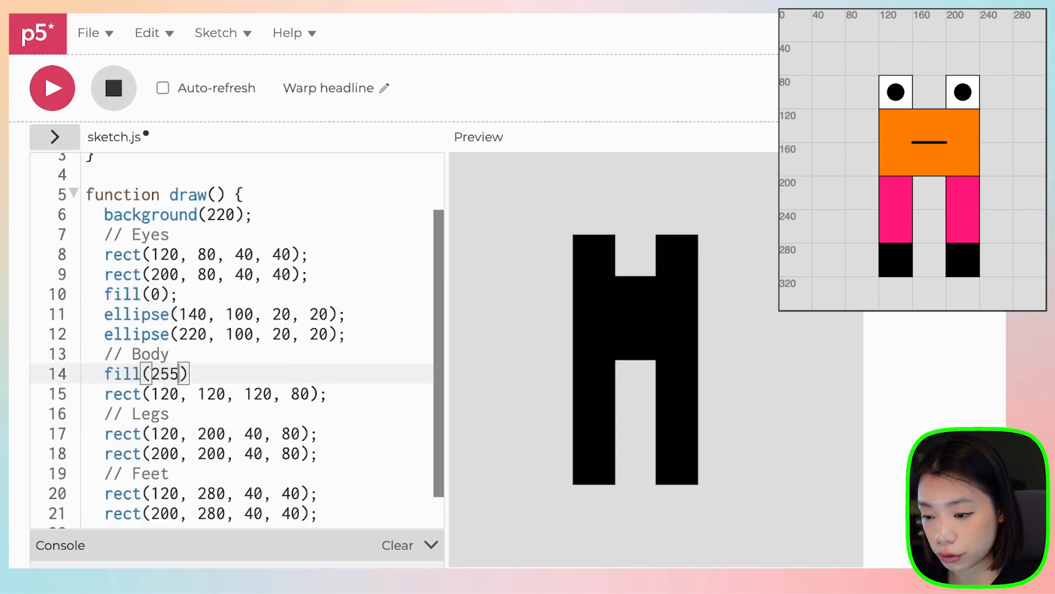
type(", 125, 0")
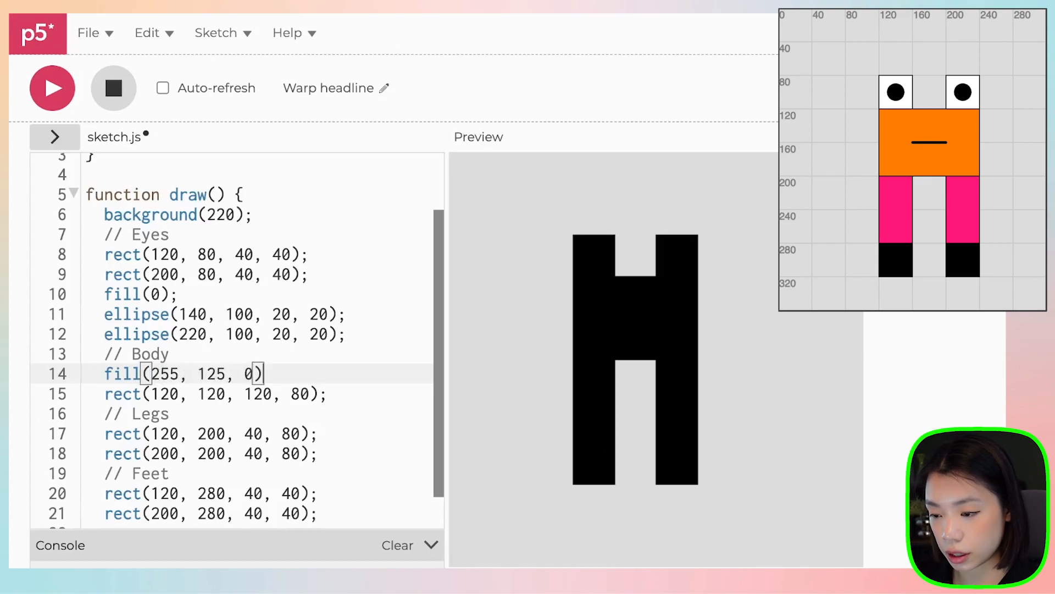
left_click(52, 89)
type("f")
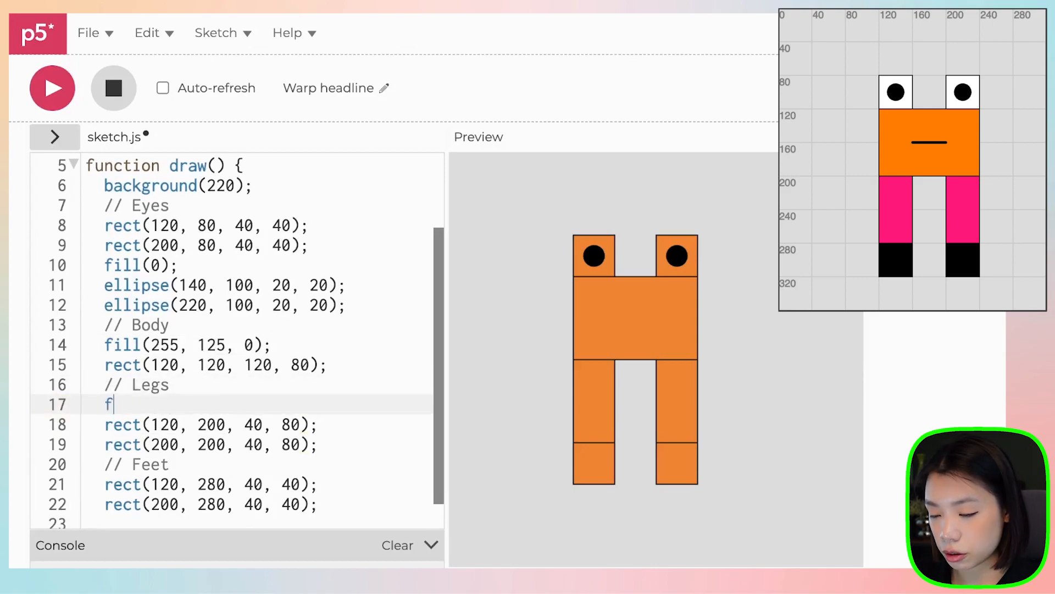
Make the legs pink with fill(255, 25, 120) and preview
type("ill(255)")
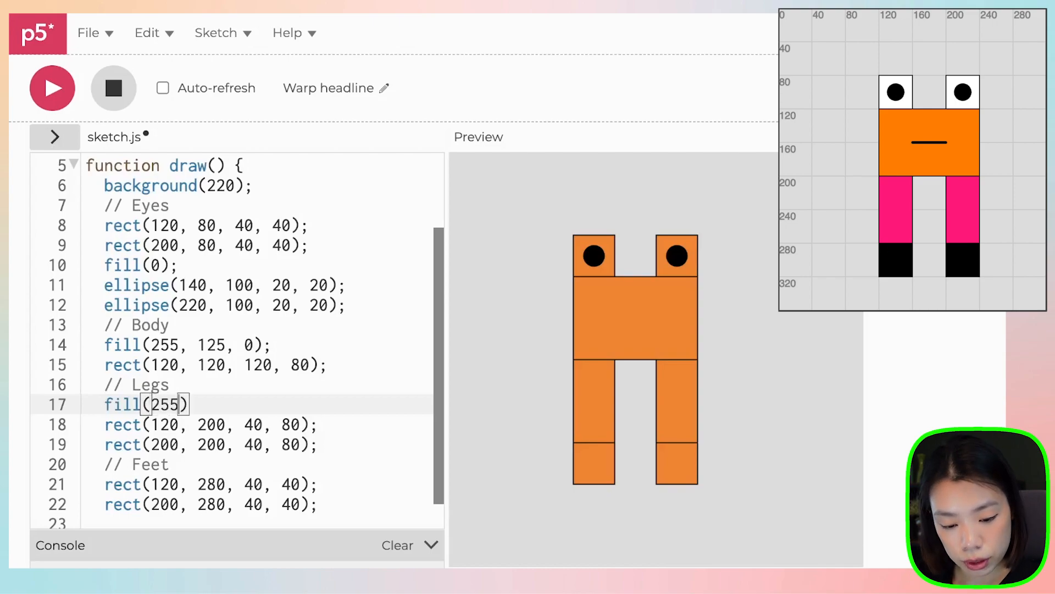
type(", 25, 120")
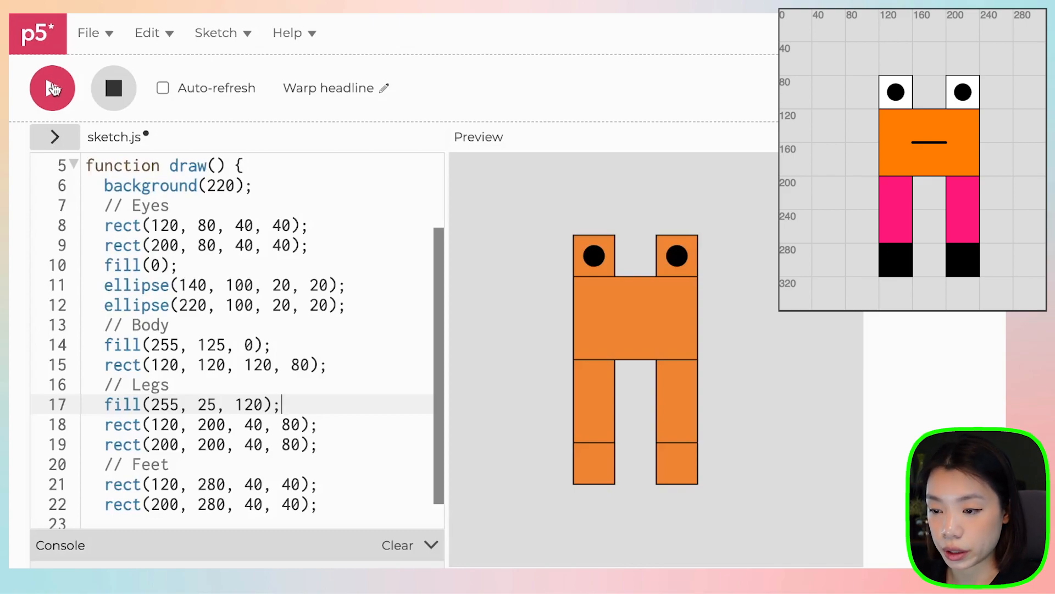
left_click(51, 89)
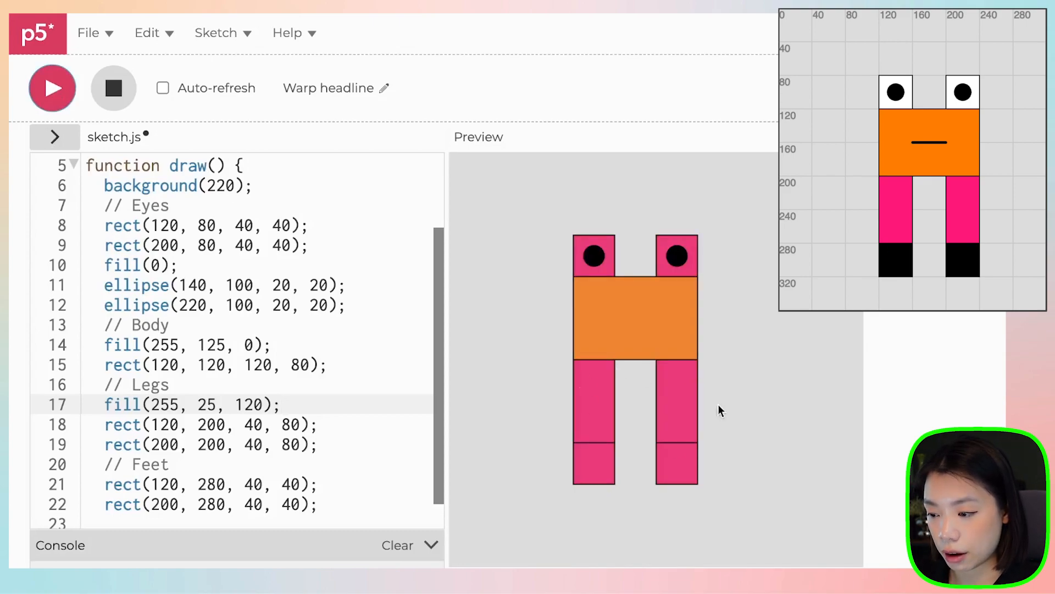
Add fill(0) before the feet rectangles to make the feet black
scroll("down", 3)
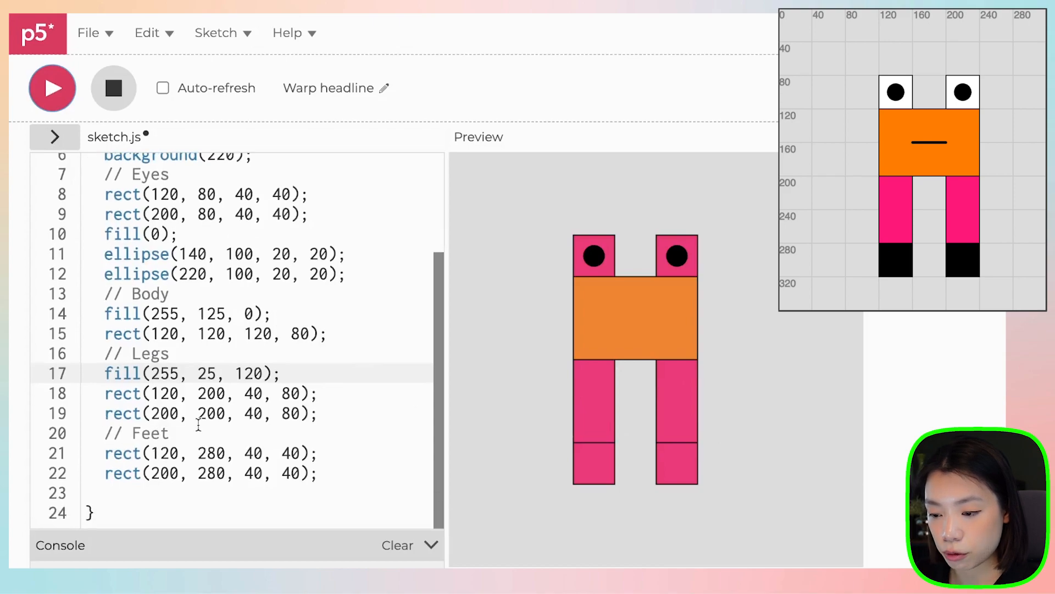
type("fill")
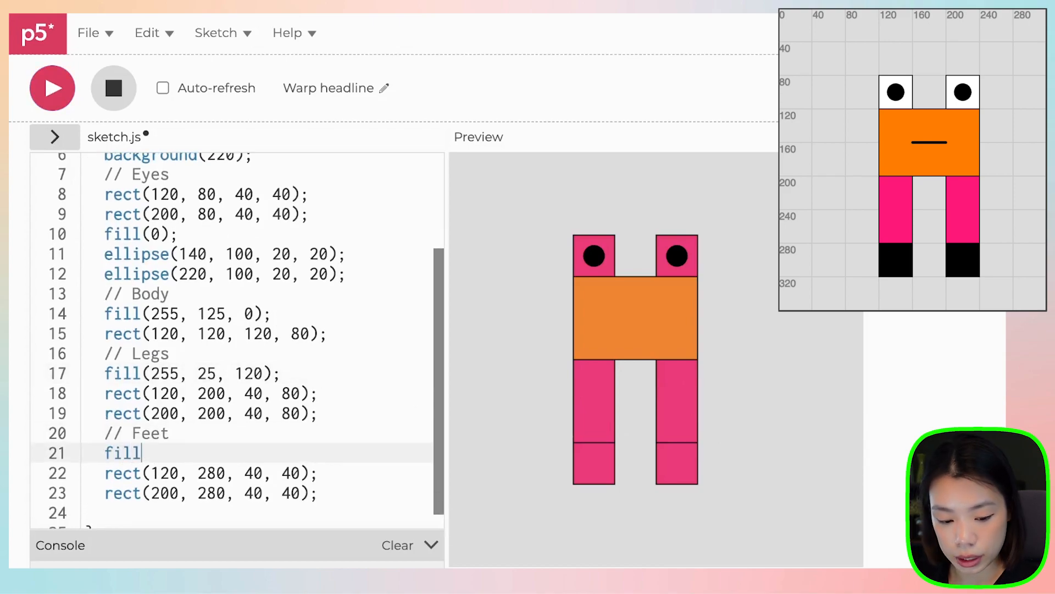
type("(0)")
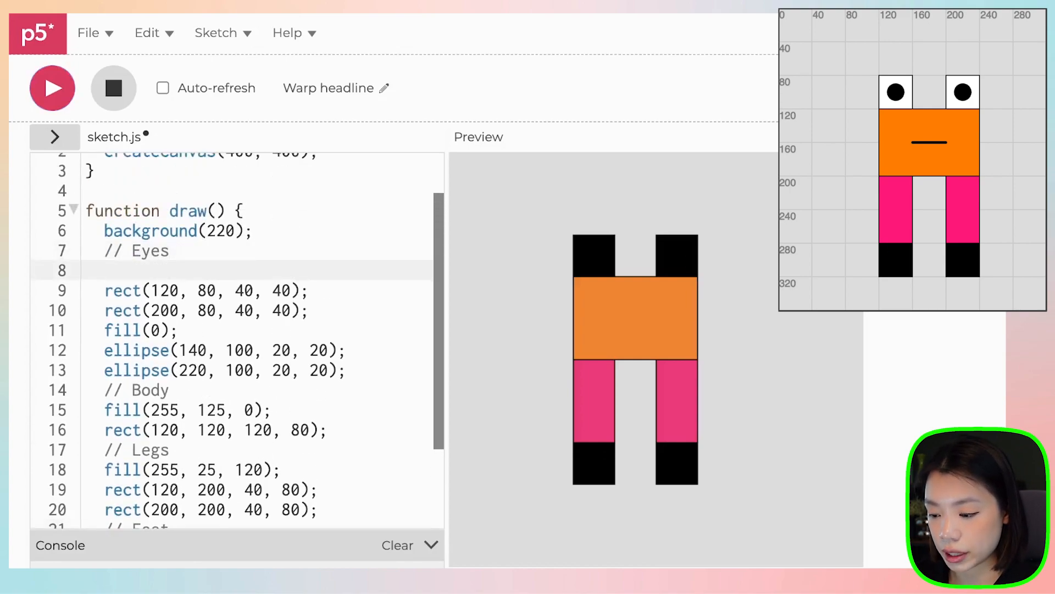
Add fill(255) before the eye squares to make them white, then preview
type("fill()")
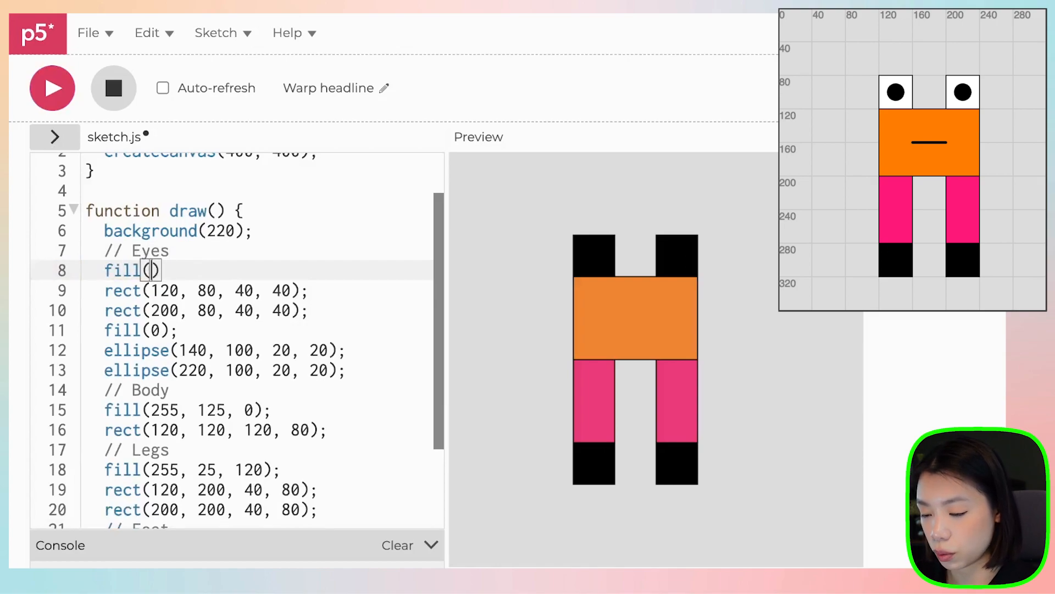
type("255")
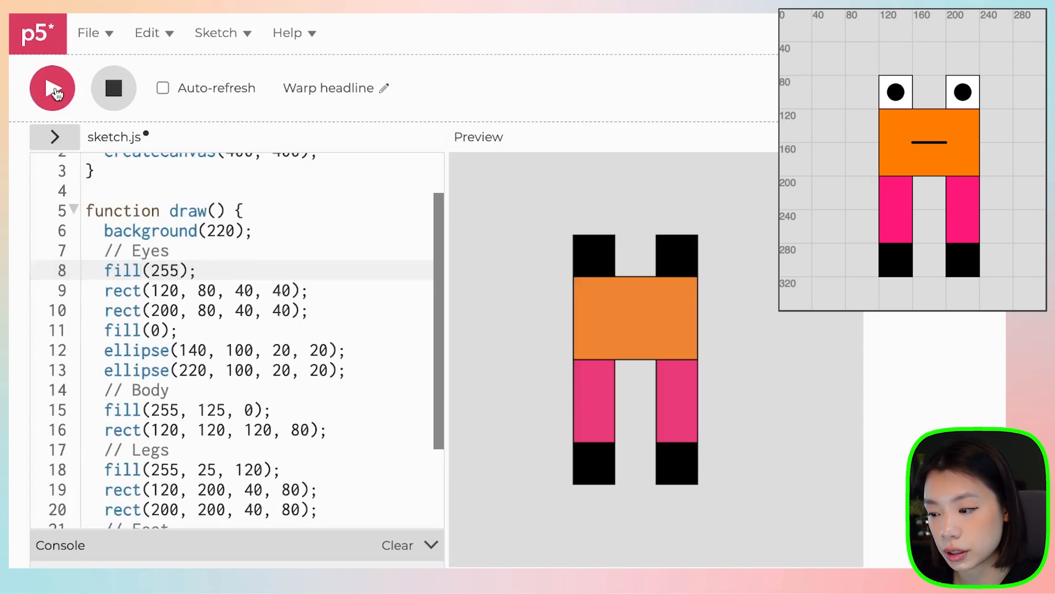
left_click(52, 88)
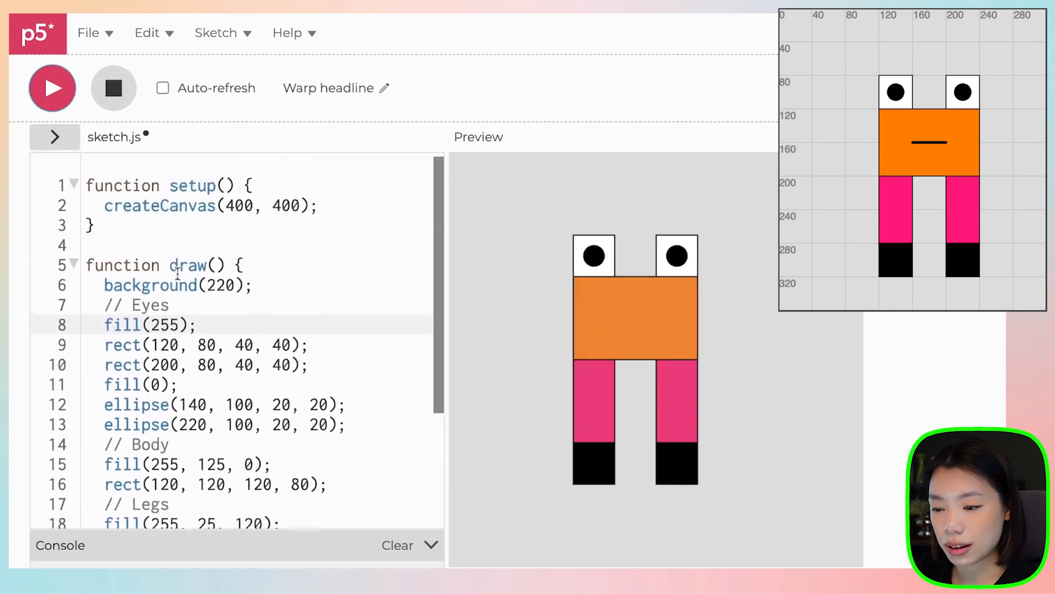
Add a // Mouth comment with line(160, 160, 200, 160) across the body
scroll("down", 3)
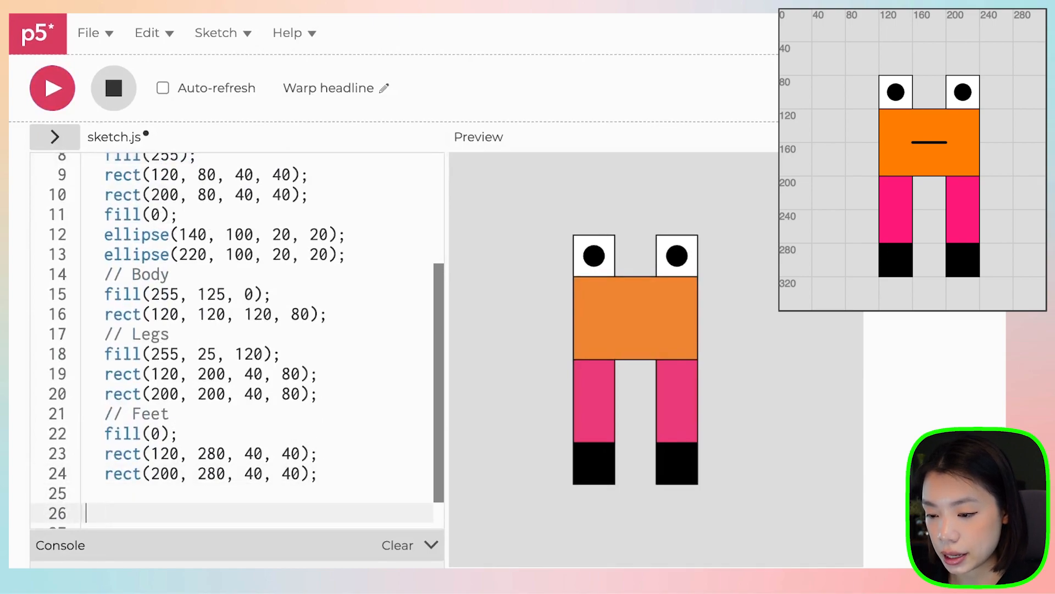
type("// Mouth")
type("lin")
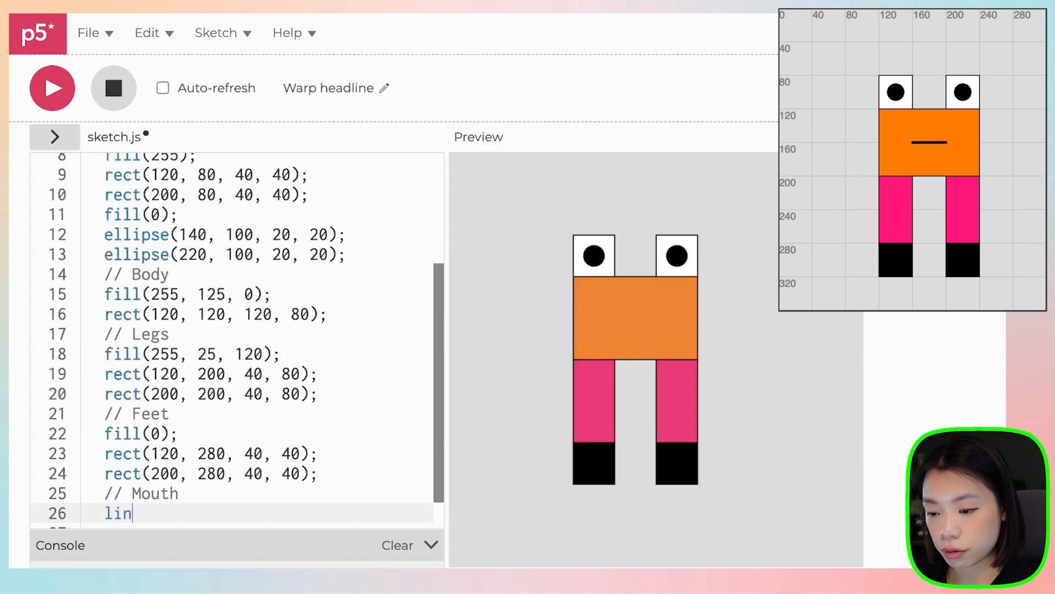
type("e()")
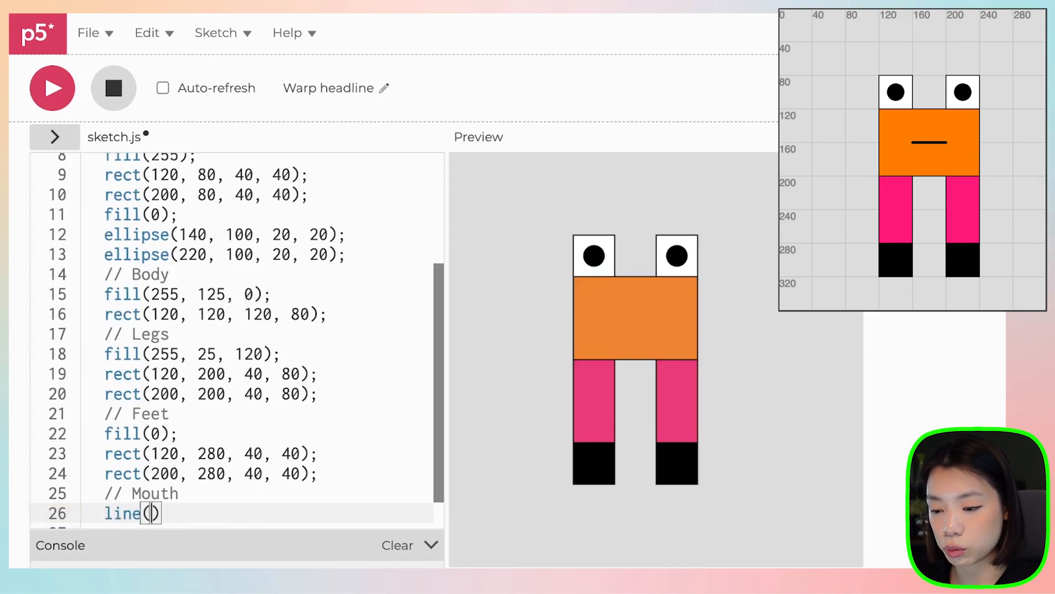
type("160,")
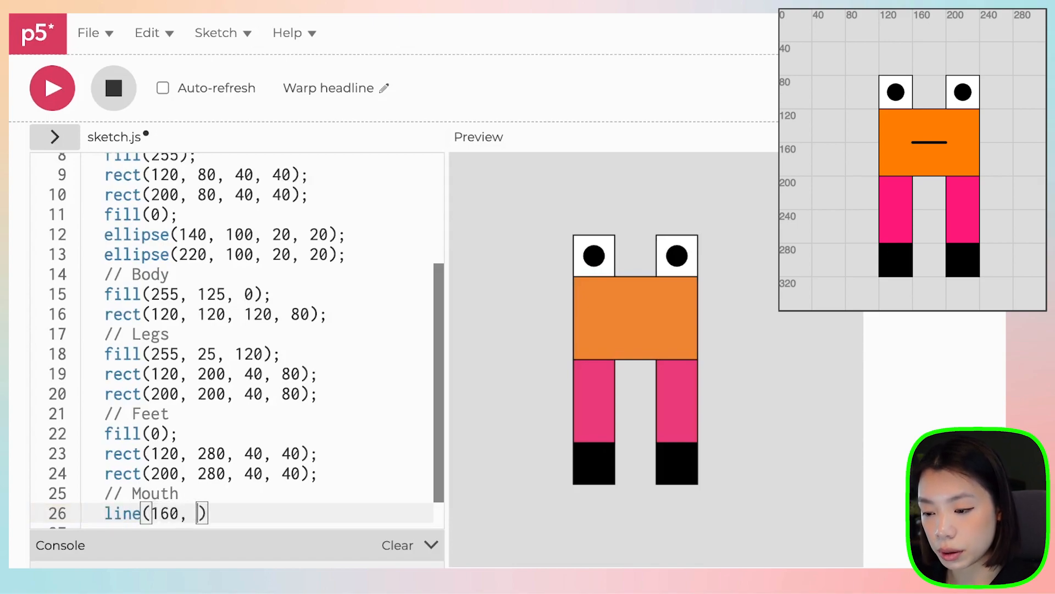
type("160, 200")
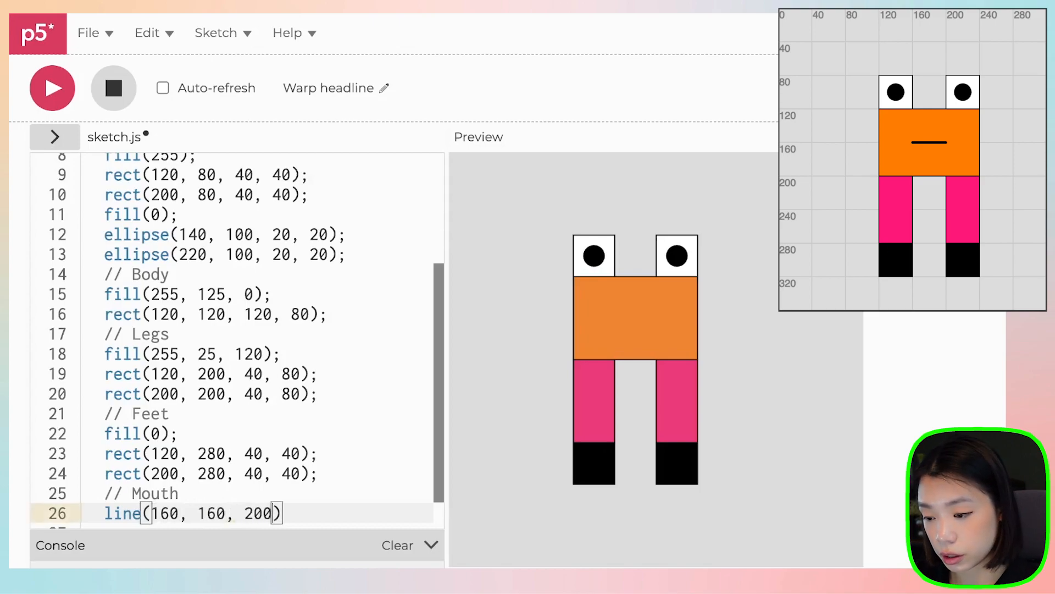
type(", 160);")
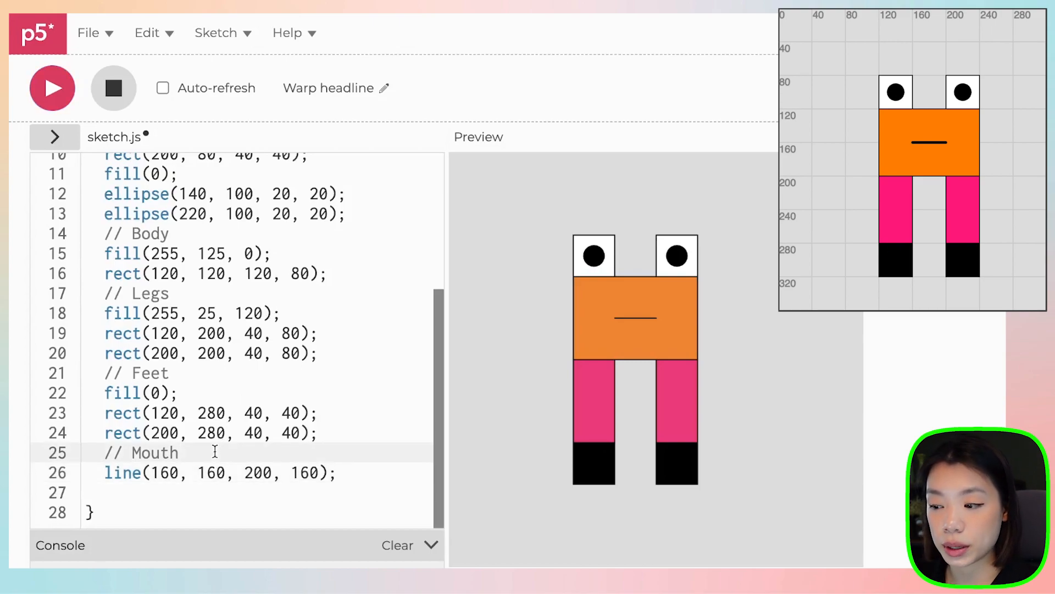
Thicken the mouth with strokeWeight(3) and preview the result
type("s")
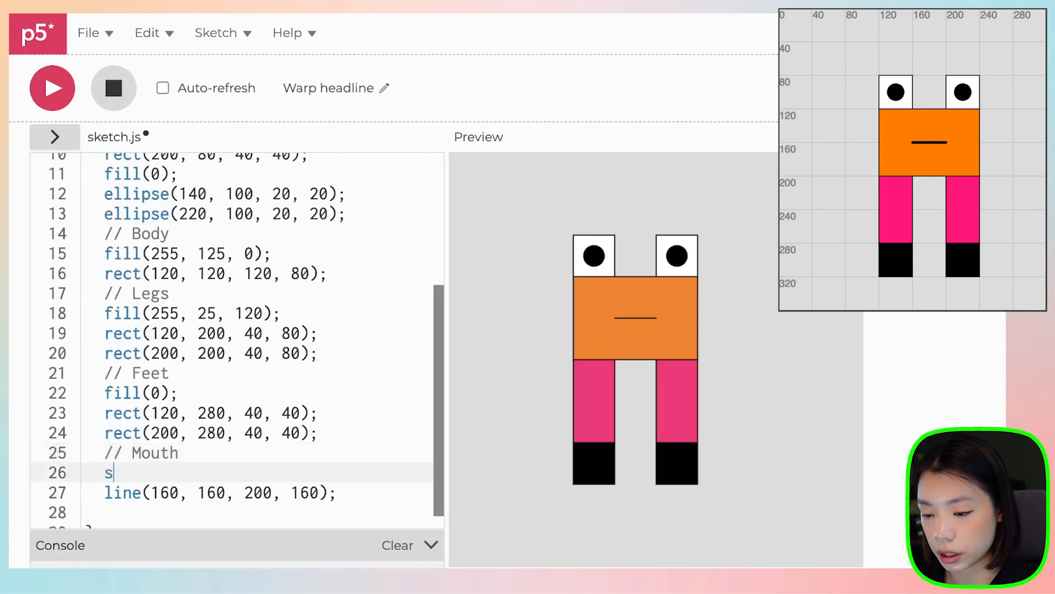
type("trokeWeight")
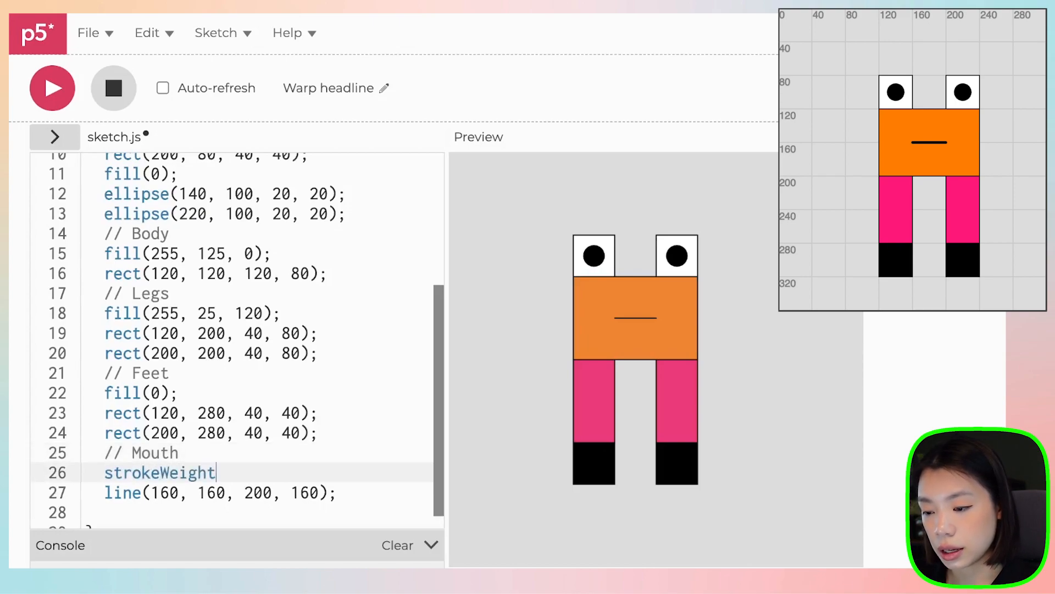
type("();")
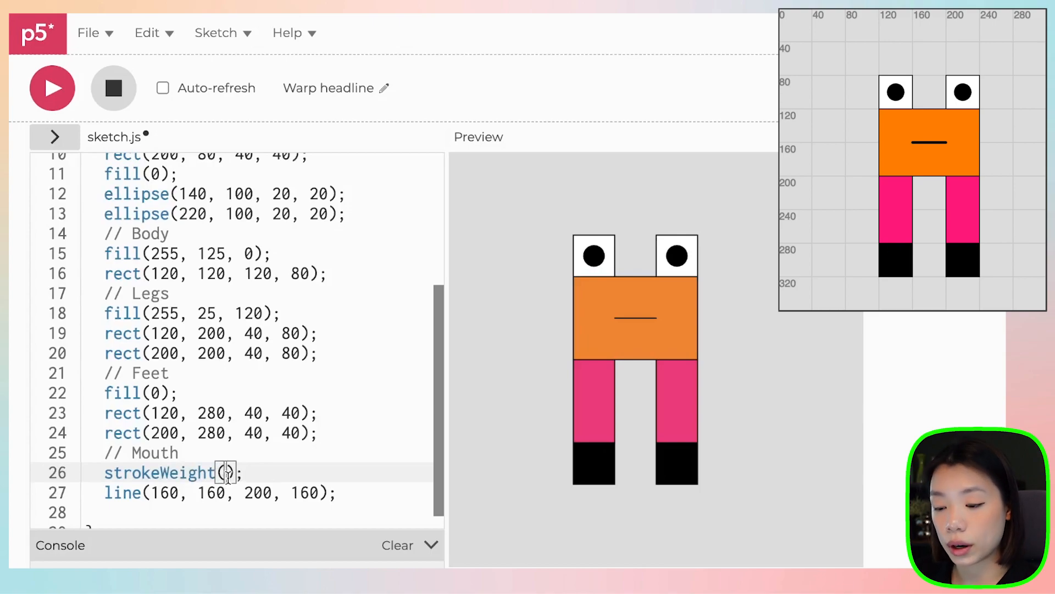
type("3")
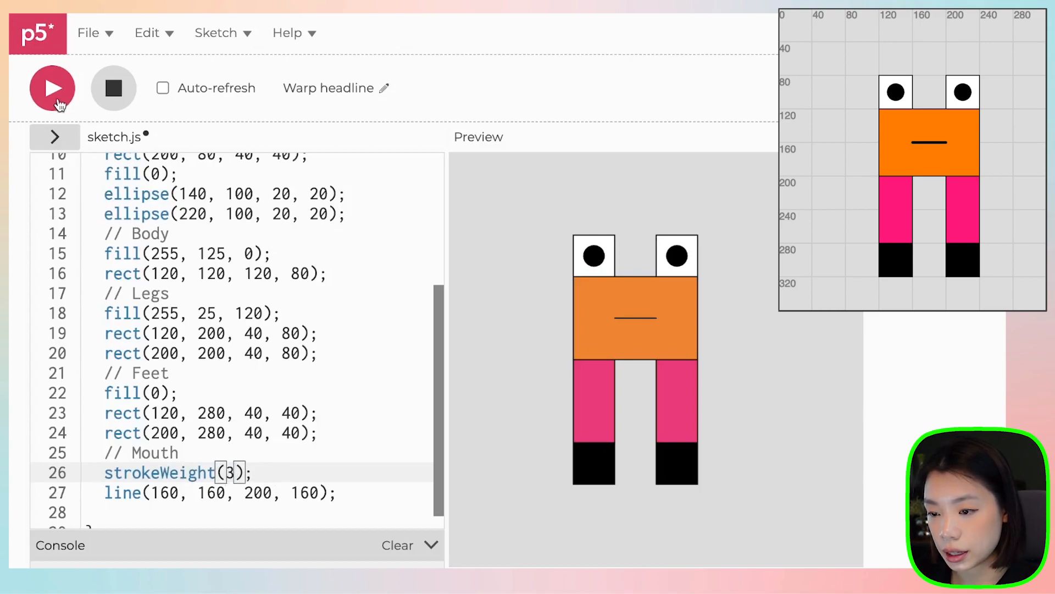
left_click(52, 88)
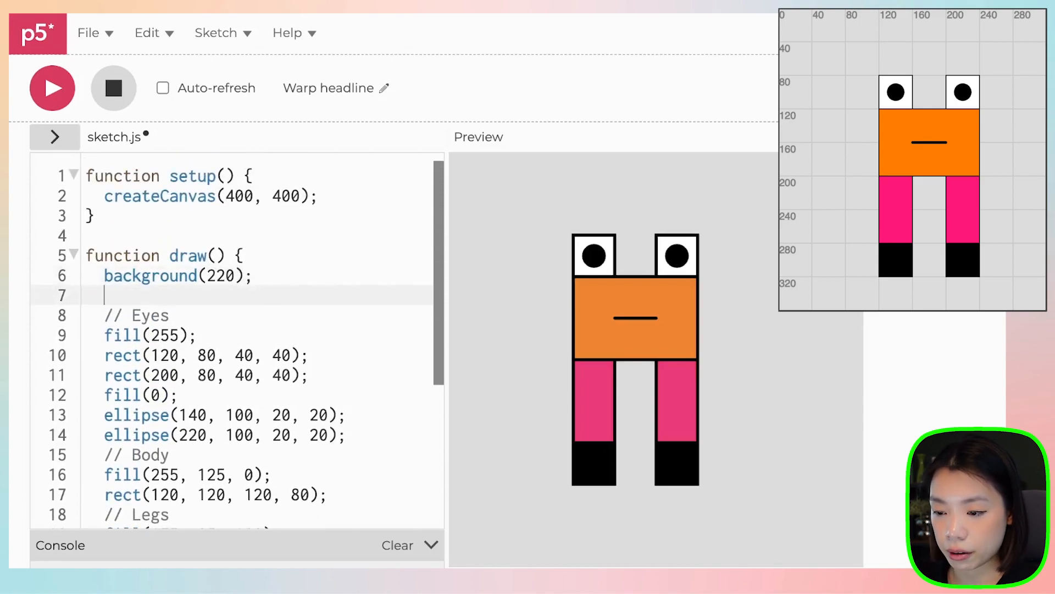
Add strokeWeight(1); after background(220) at the top of draw()
type("stroke")
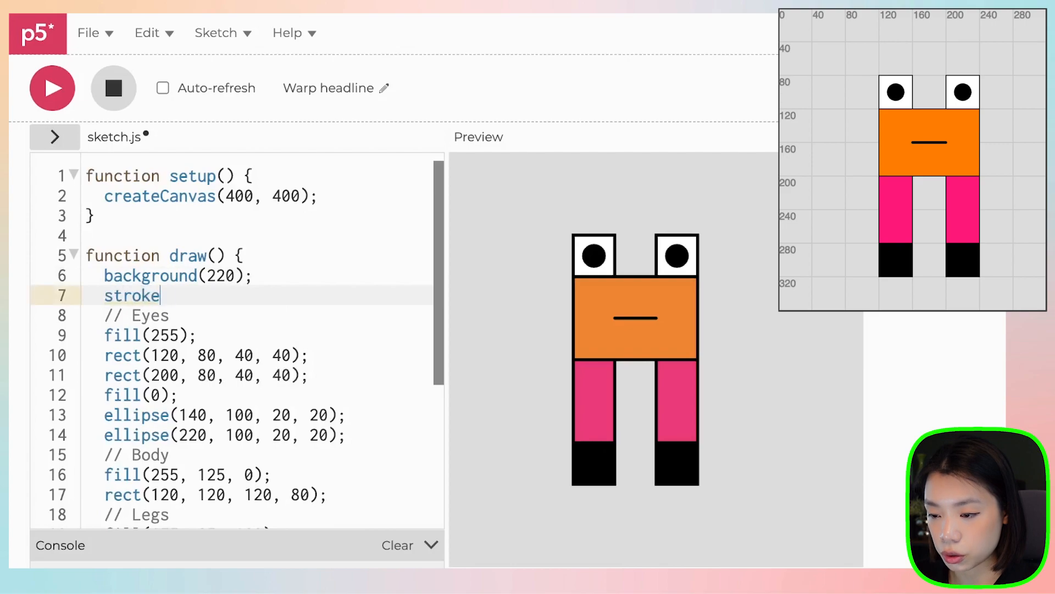
type("Weight")
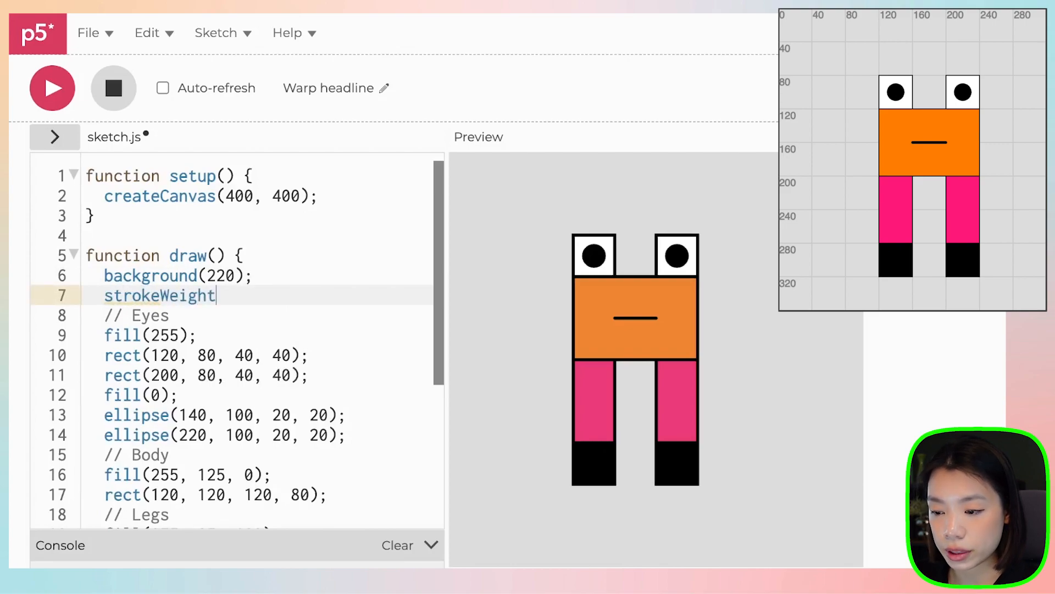
type("(1);")
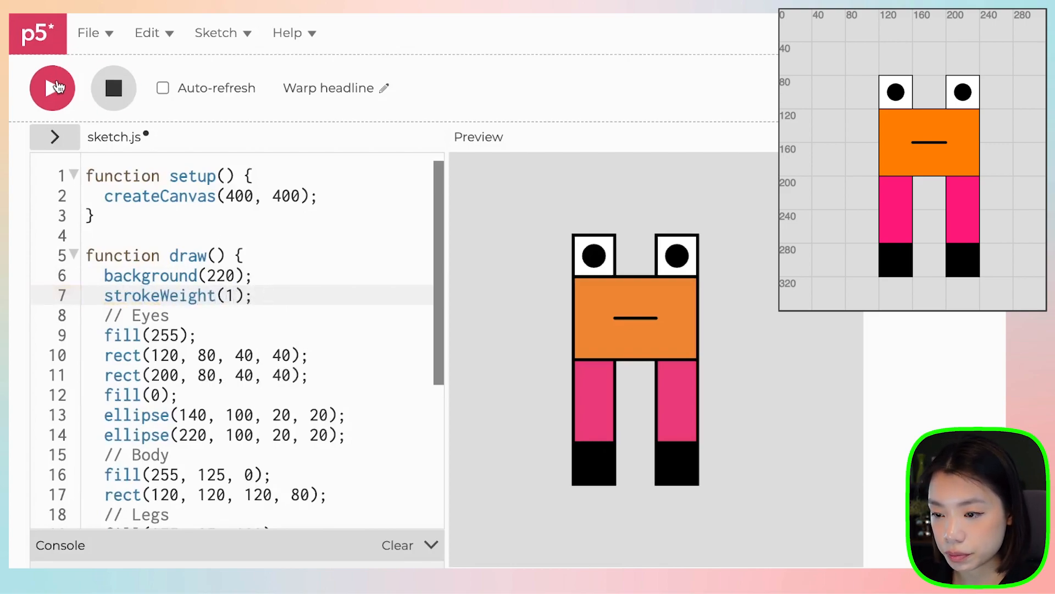
scroll("down", 3)
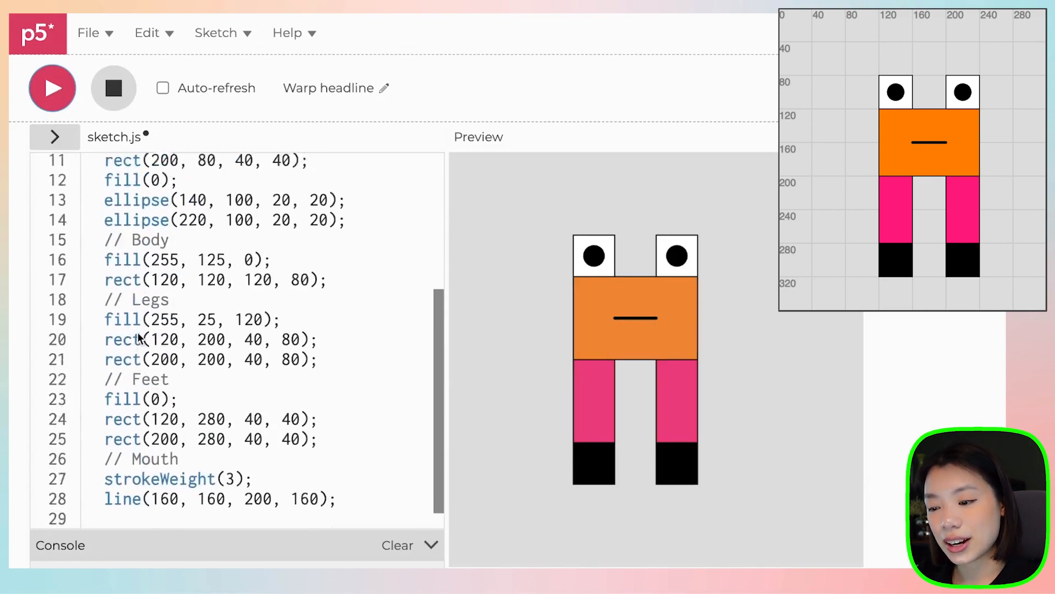